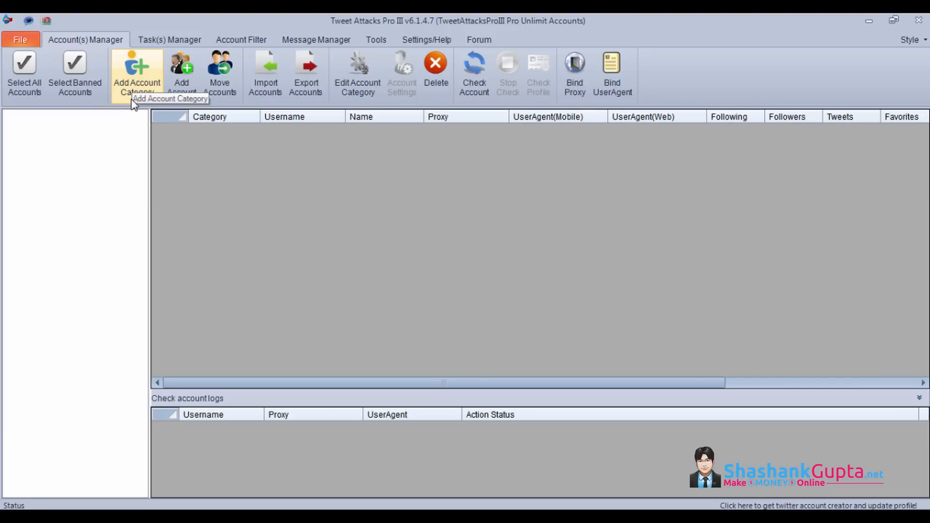
- Add a new account category named TAP and save it
click(136, 74)
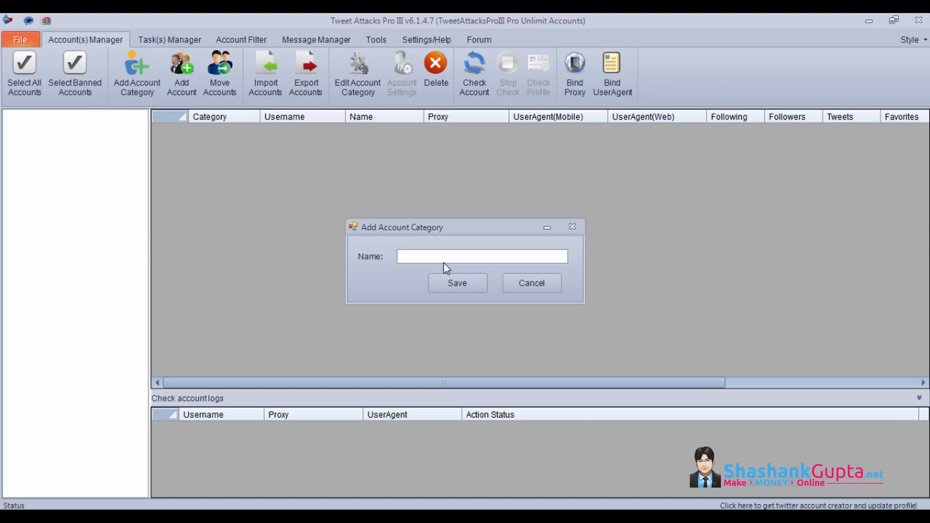
text(TAP)
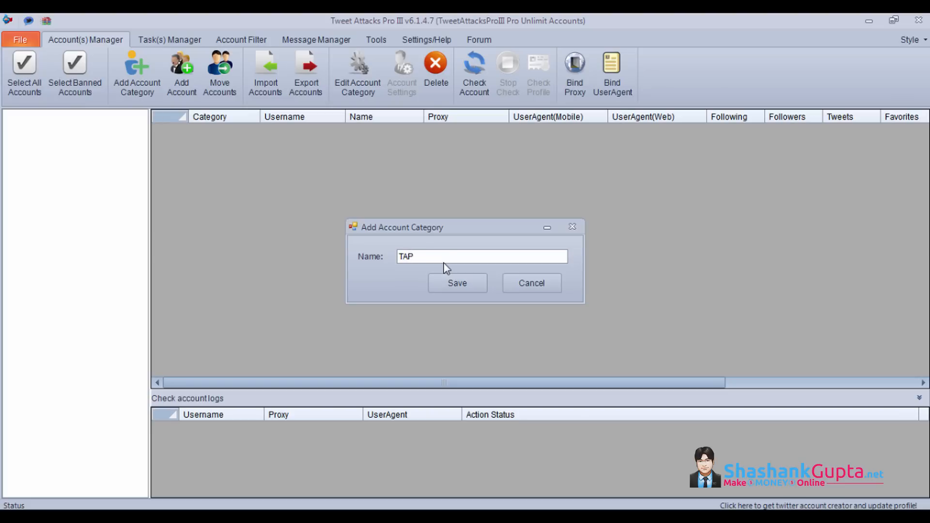
mouse_move(456, 283)
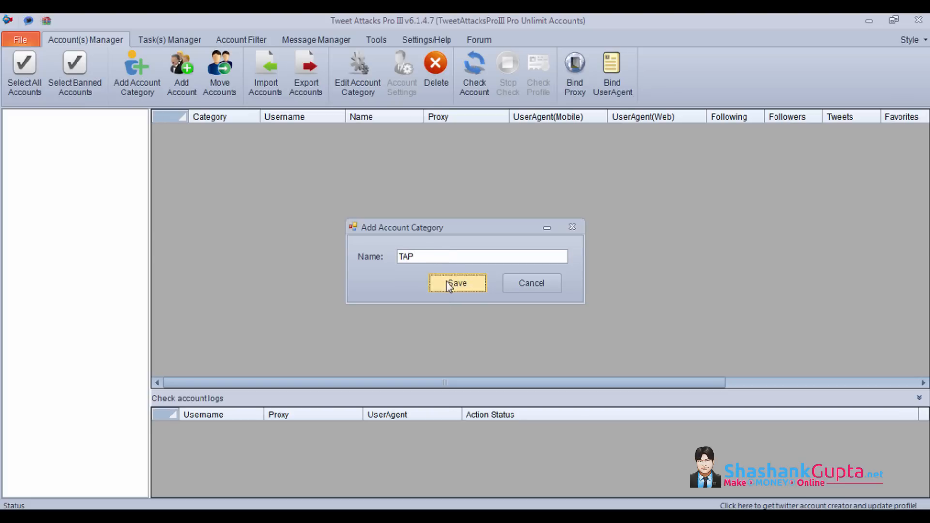
click(456, 283)
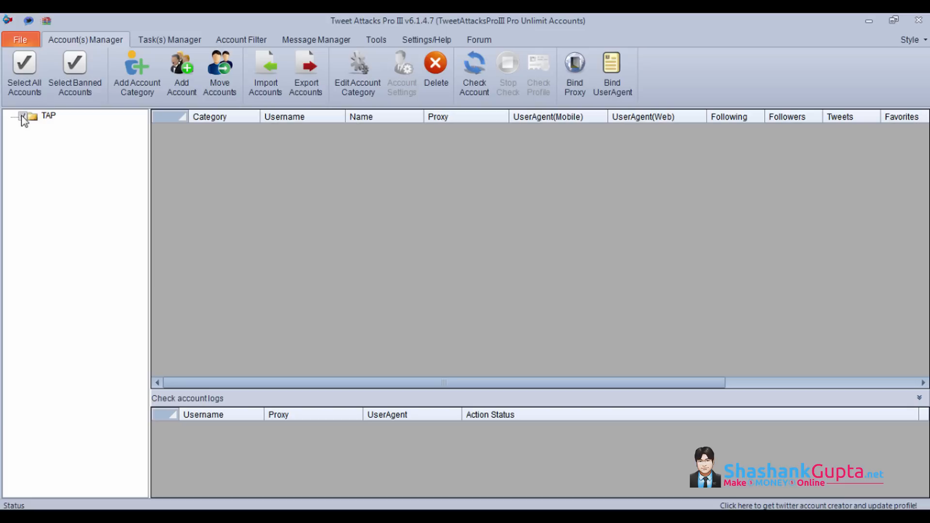
click(24, 116)
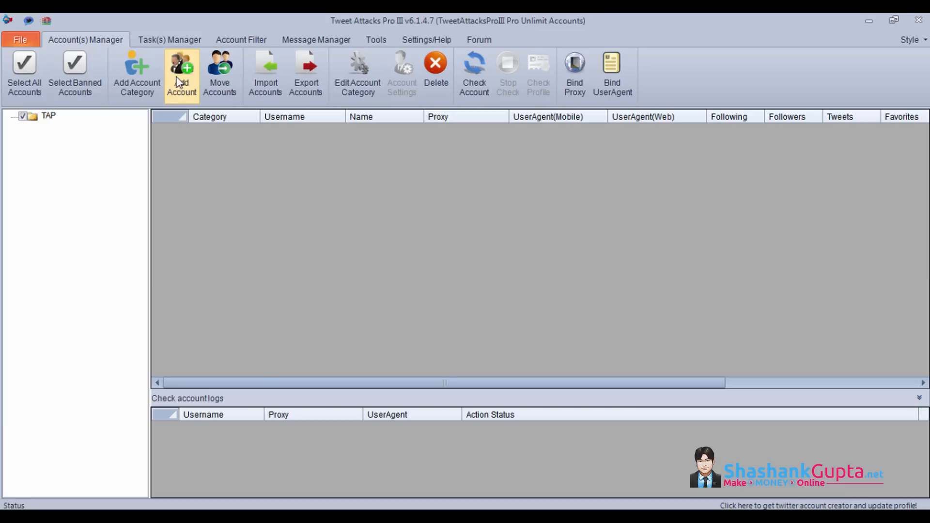
click(181, 74)
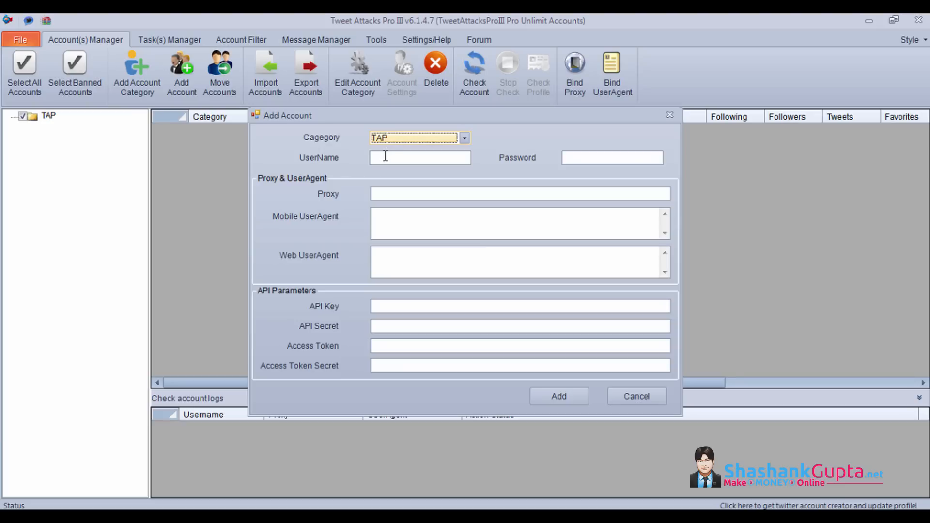
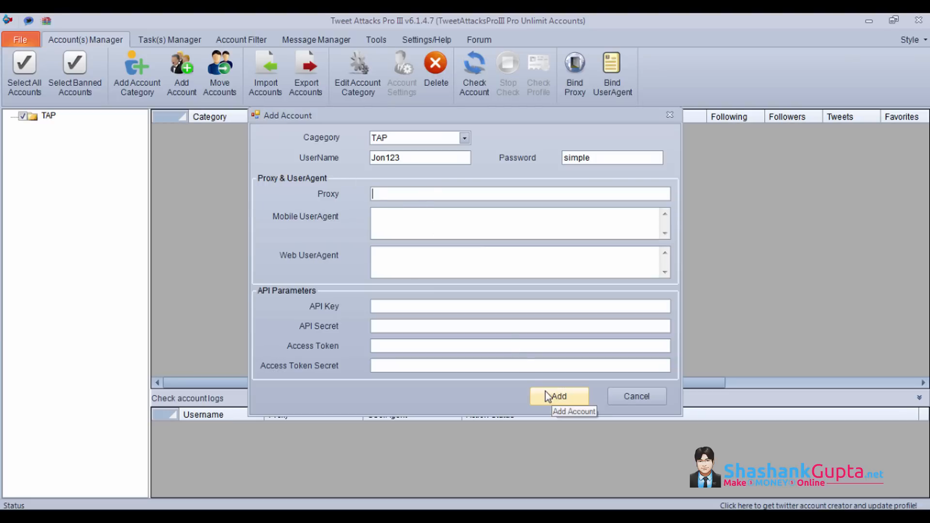
click(558, 396)
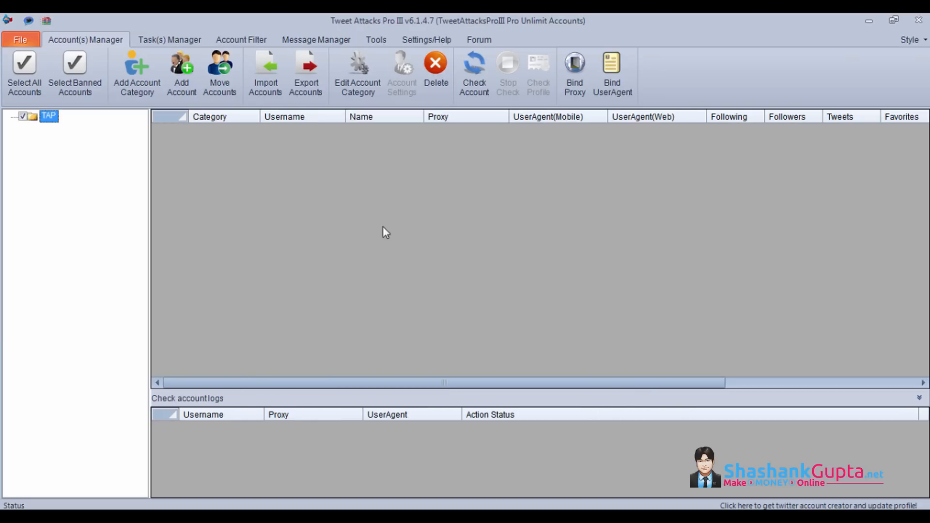
mouse_move(274, 181)
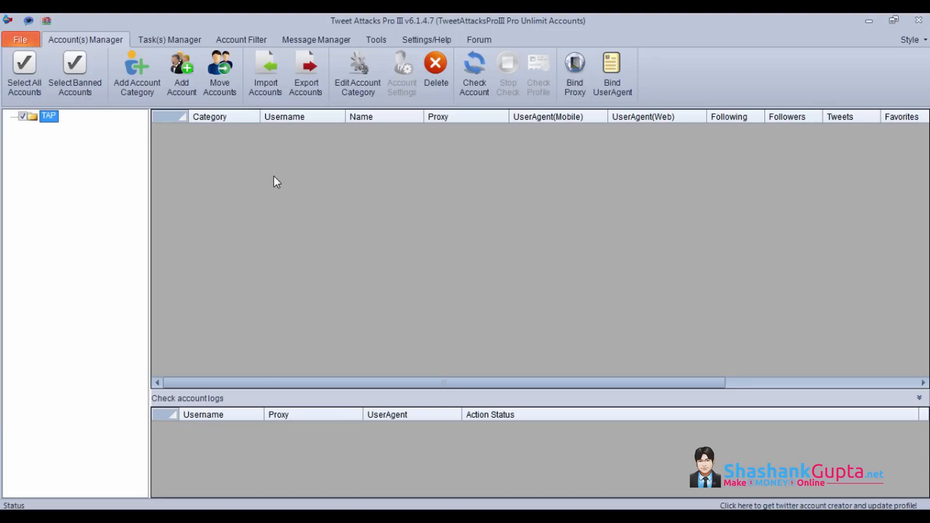
mouse_move(265, 74)
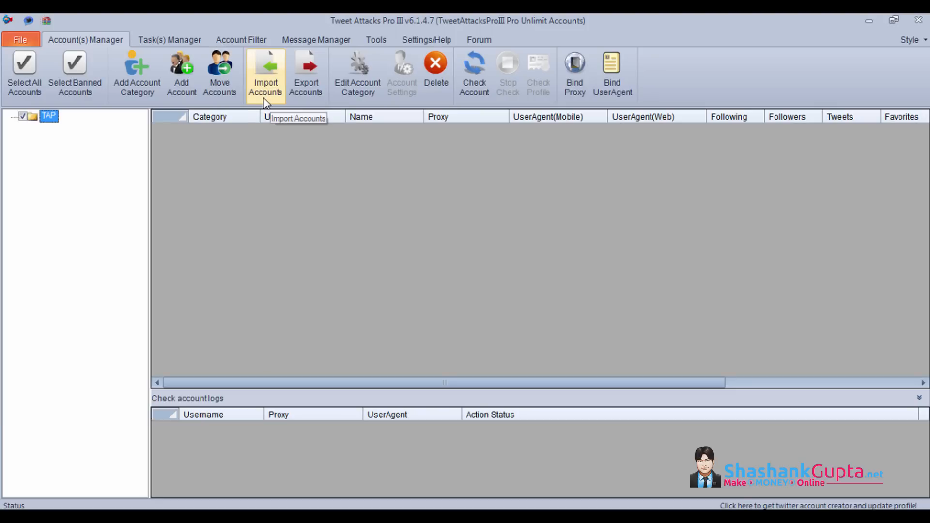
- Start an account import into a new category named SEO from a text file
click(265, 74)
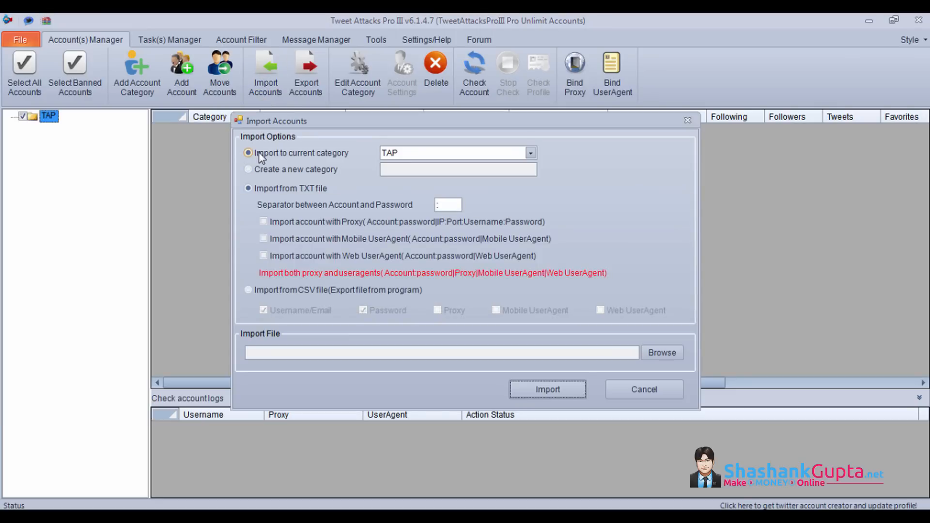
mouse_move(285, 160)
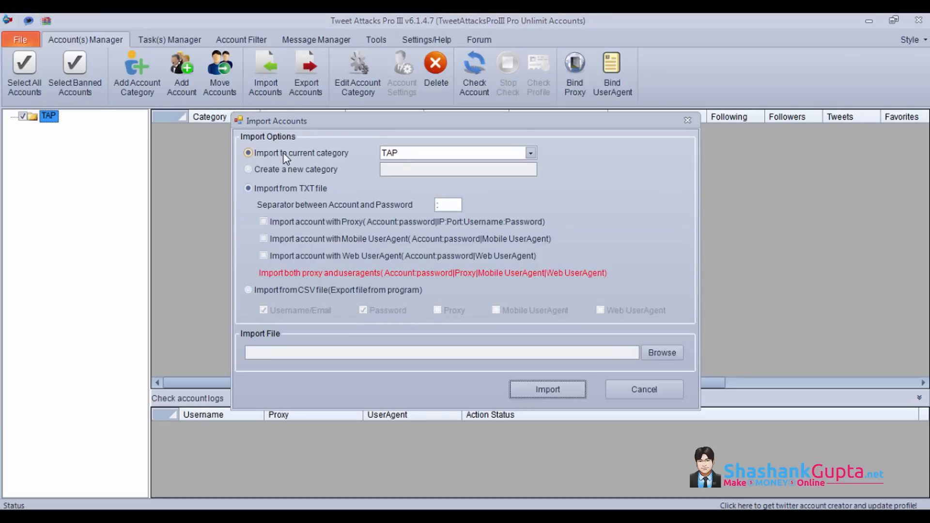
click(527, 153)
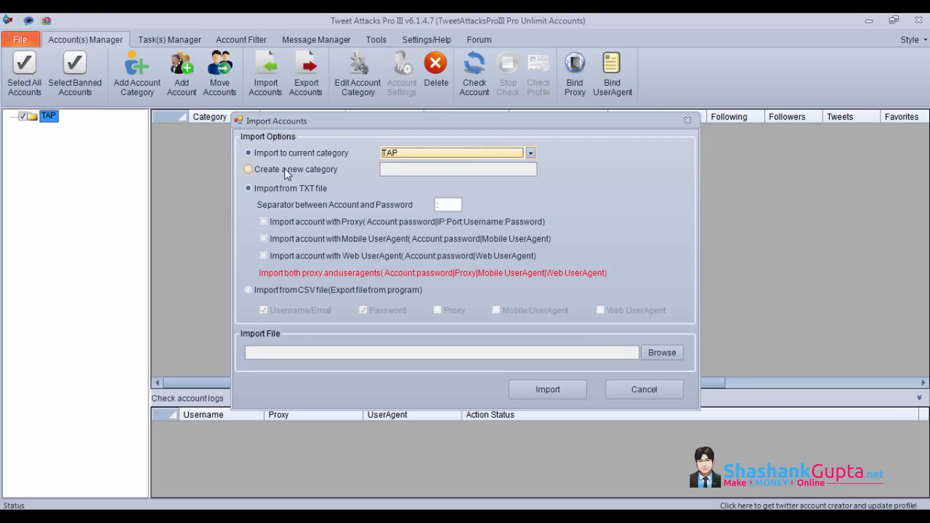
click(248, 169)
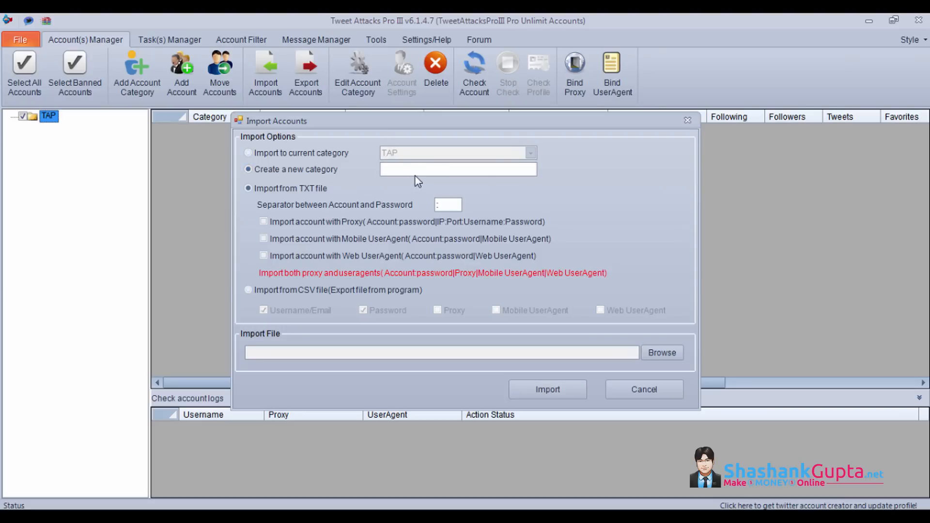
text(SEO)
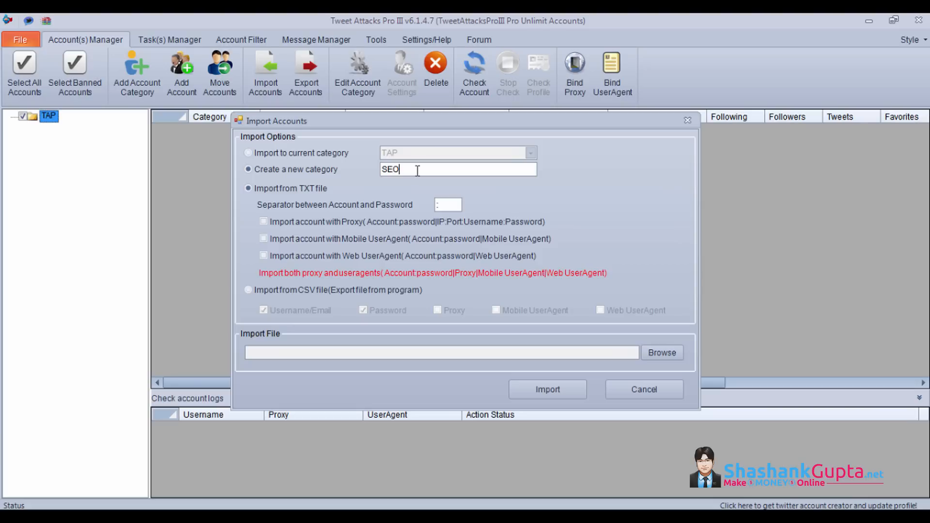
click(248, 188)
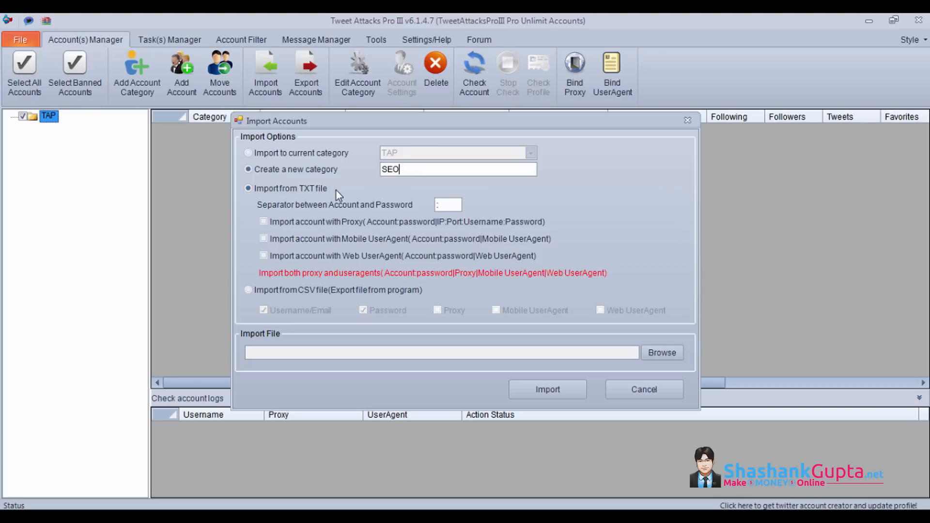
mouse_move(330, 193)
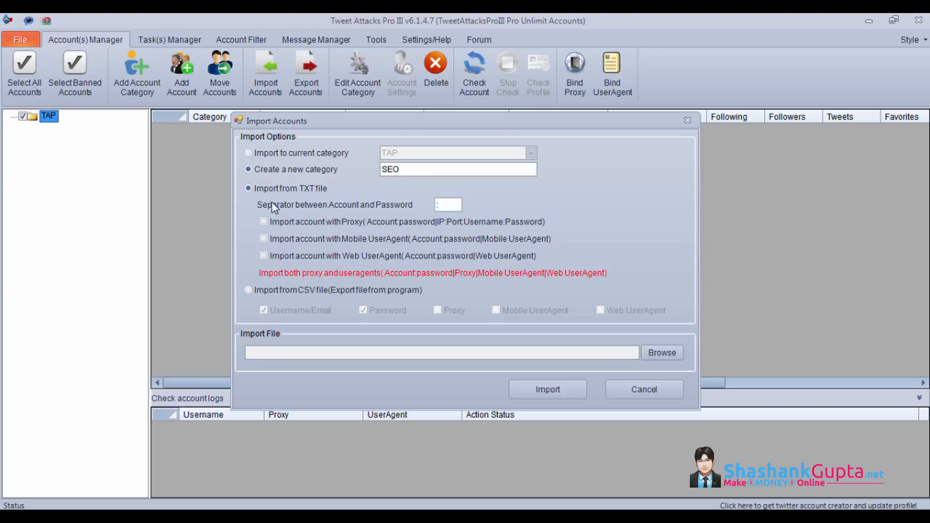
click(248, 187)
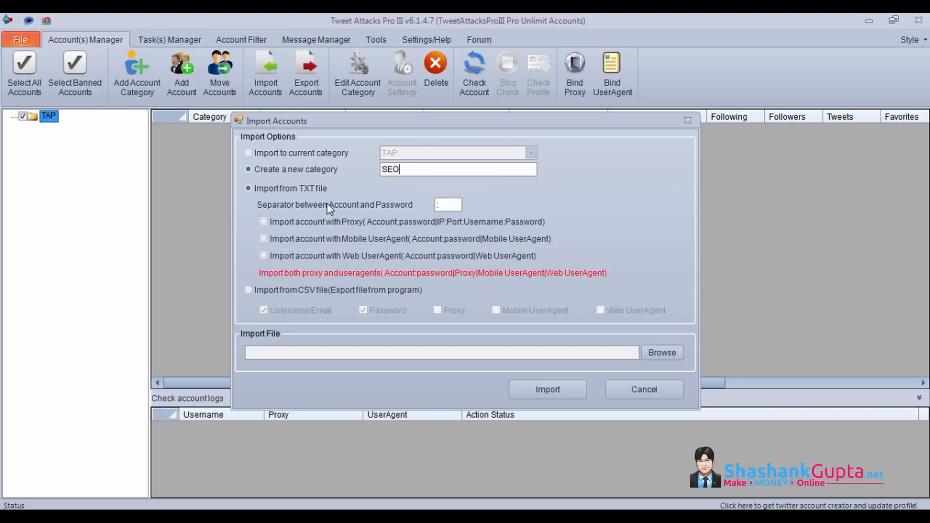
mouse_move(351, 213)
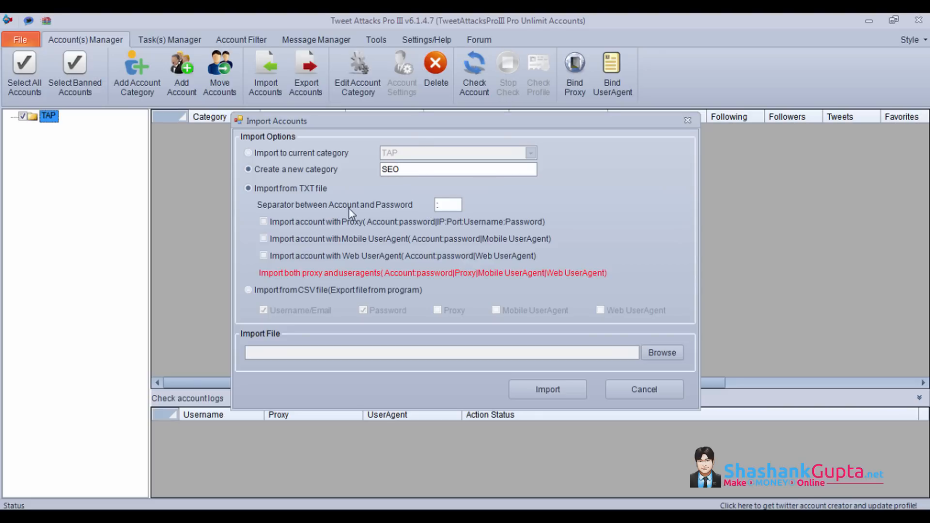
- Leave proxy import off and set the account/password separator to ':'
click(447, 204)
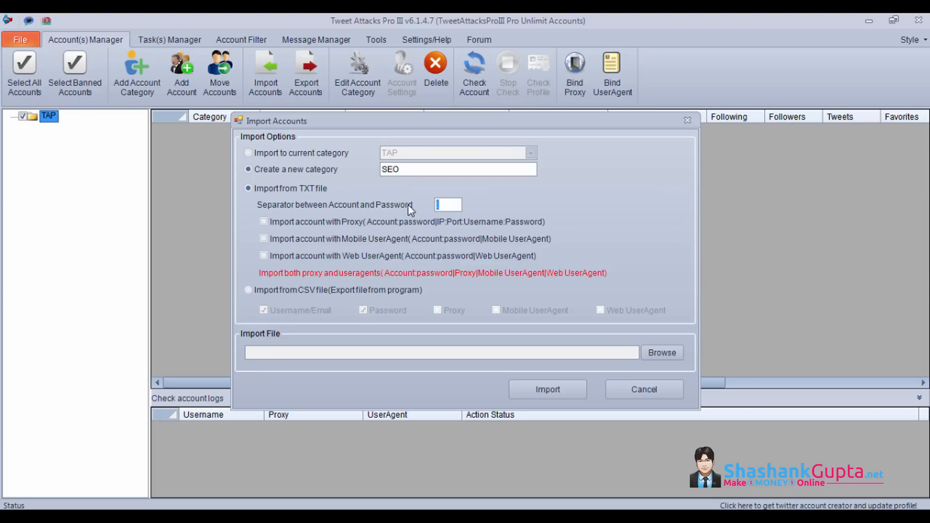
mouse_move(307, 231)
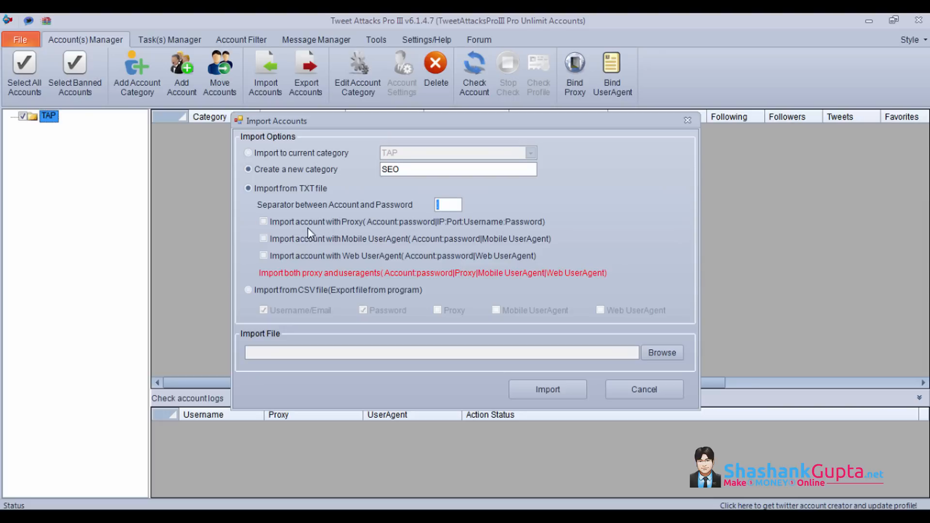
click(262, 220)
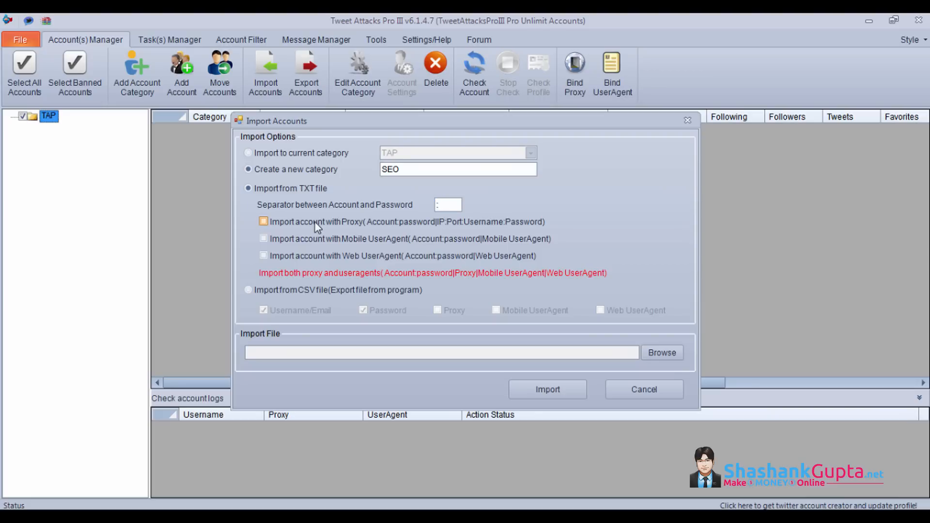
click(264, 221)
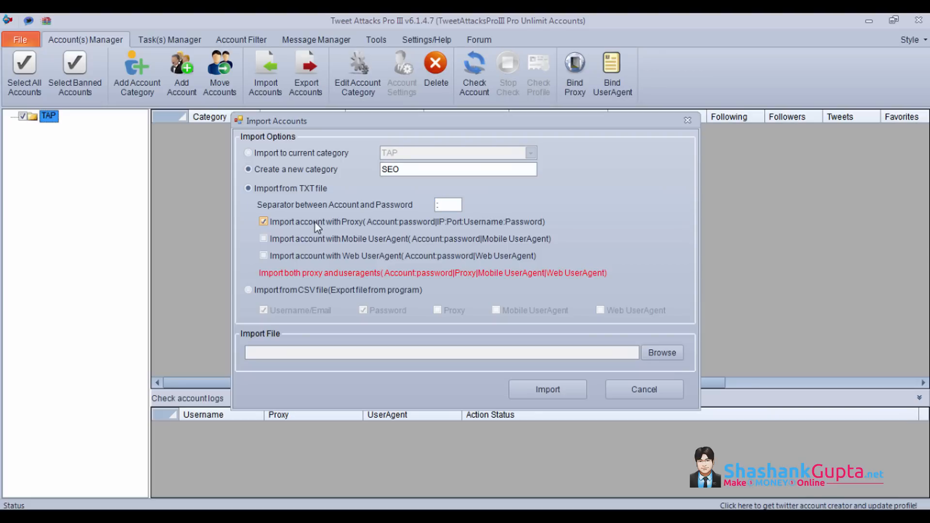
click(263, 221)
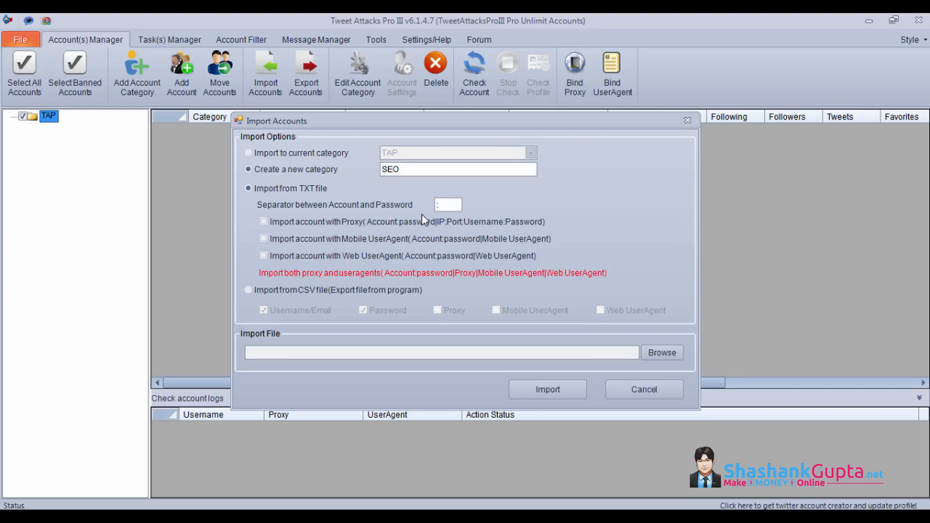
click(447, 204)
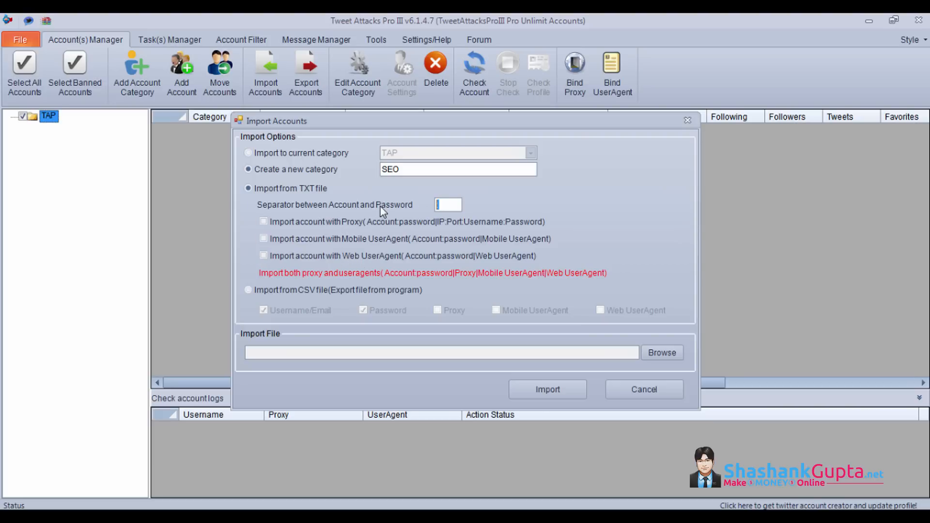
text(:)
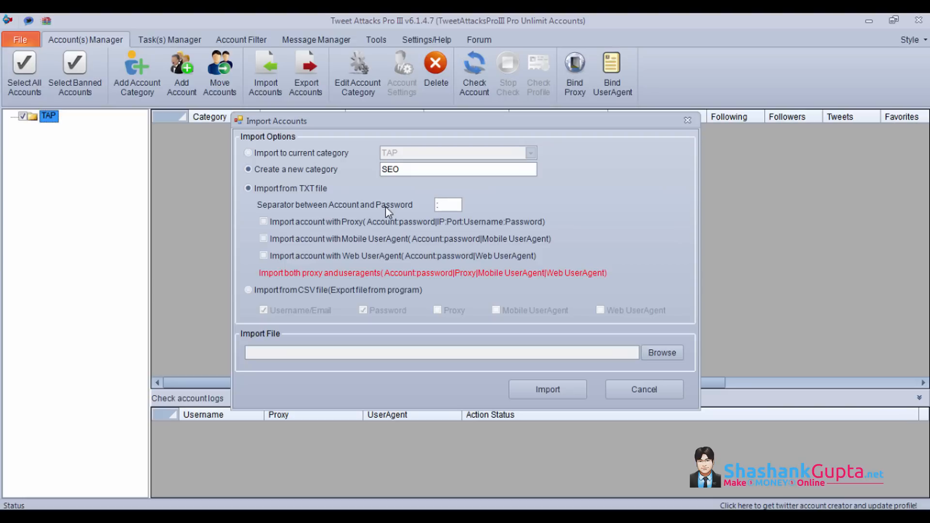
mouse_move(661, 352)
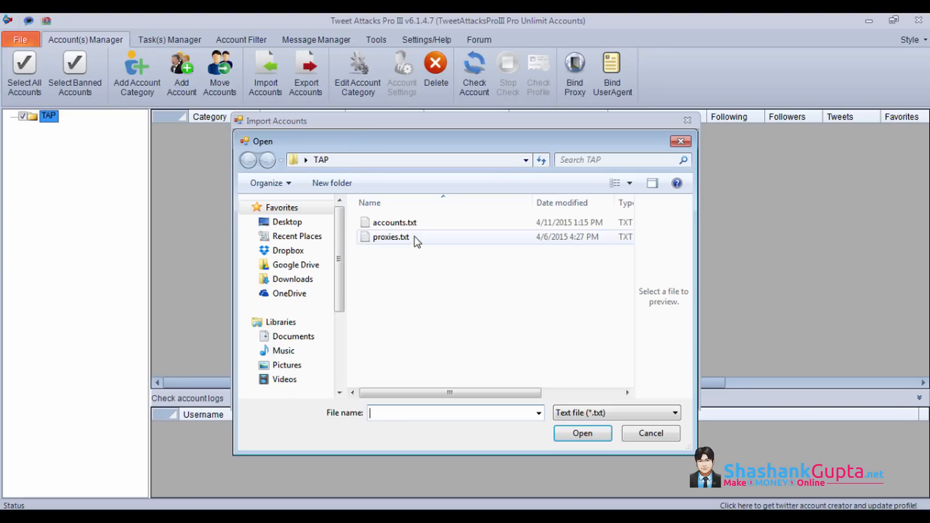
- Choose accounts.txt as the import file and run the import of 46 accounts
click(394, 222)
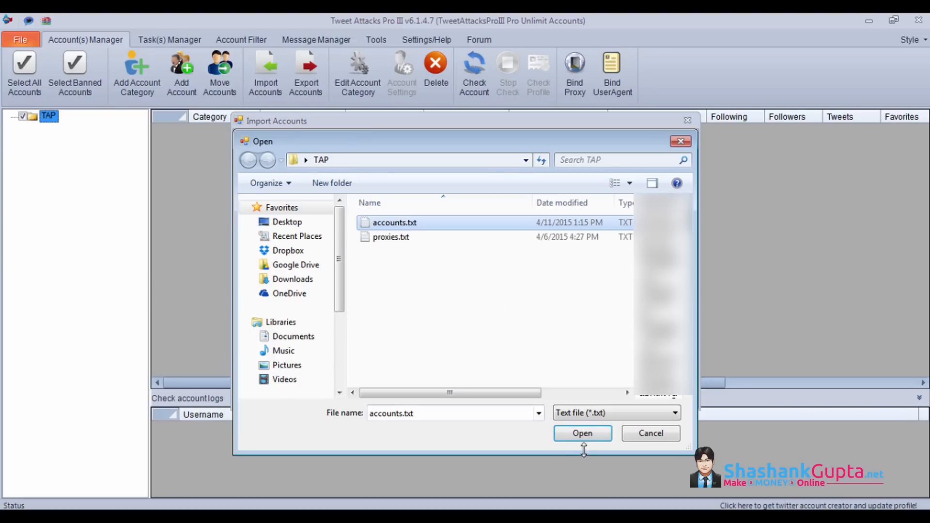
click(582, 433)
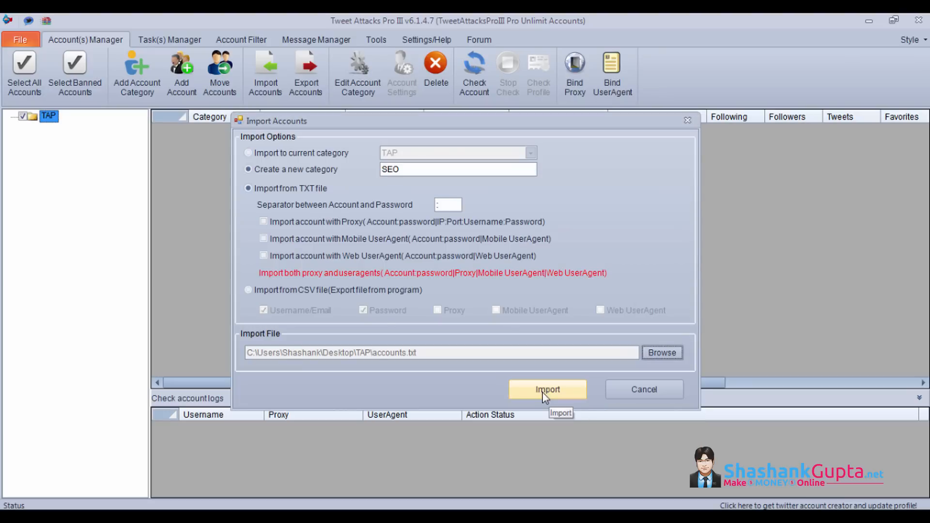
click(546, 389)
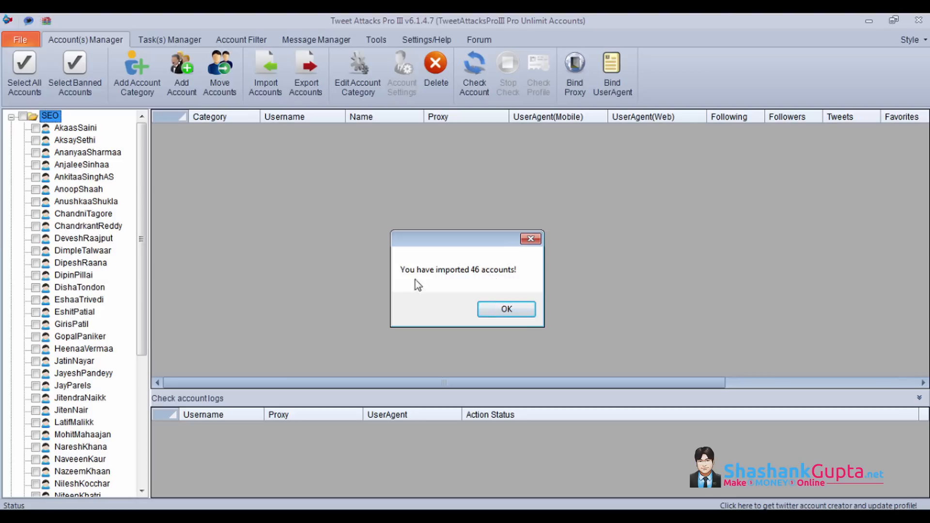
- Dismiss the import message and review the SEO accounts grid with its empty Proxy column
click(505, 309)
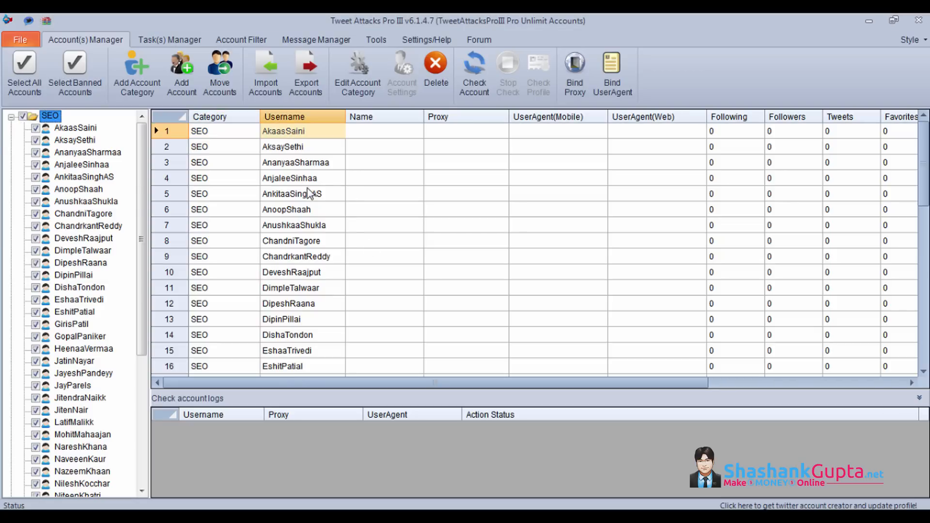
mouse_move(294, 145)
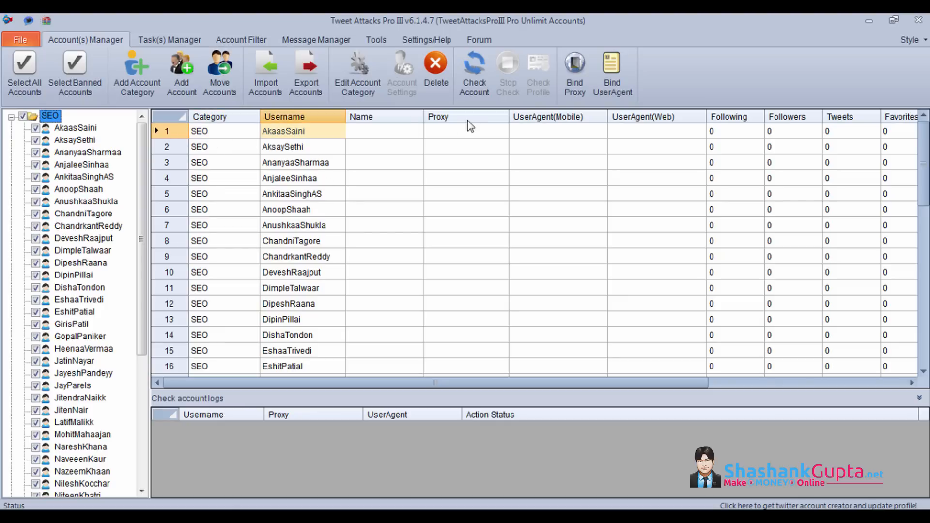
click(466, 131)
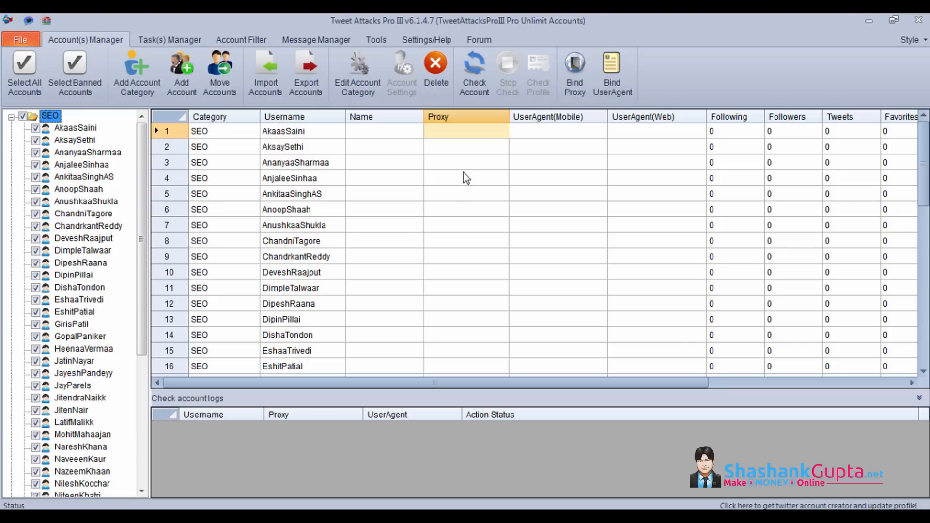
mouse_move(436, 183)
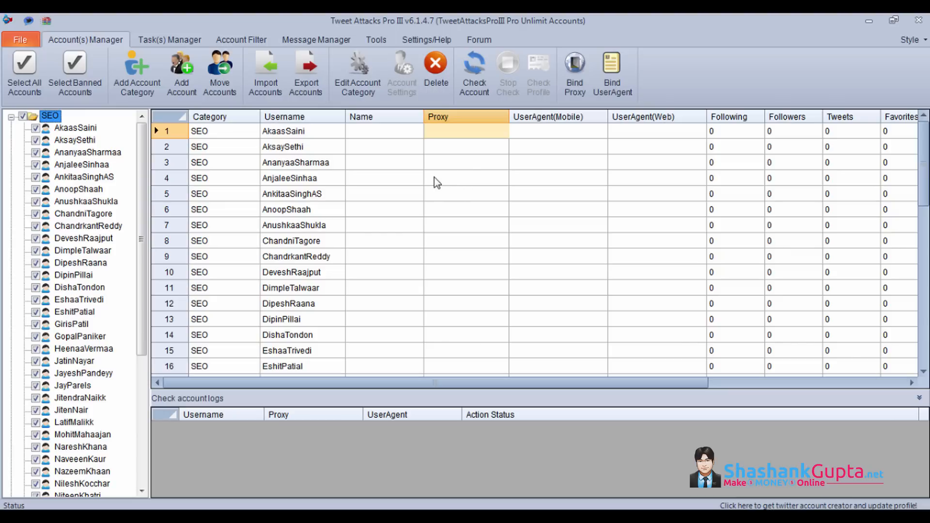
click(426, 39)
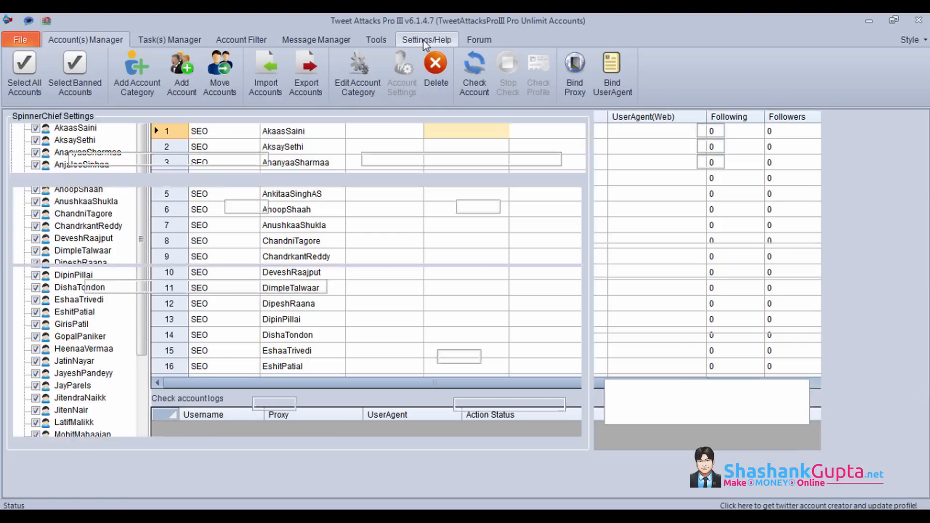
- Go to Settings/Help, bring up Proxy Settings and tick Enable Proxy
click(426, 39)
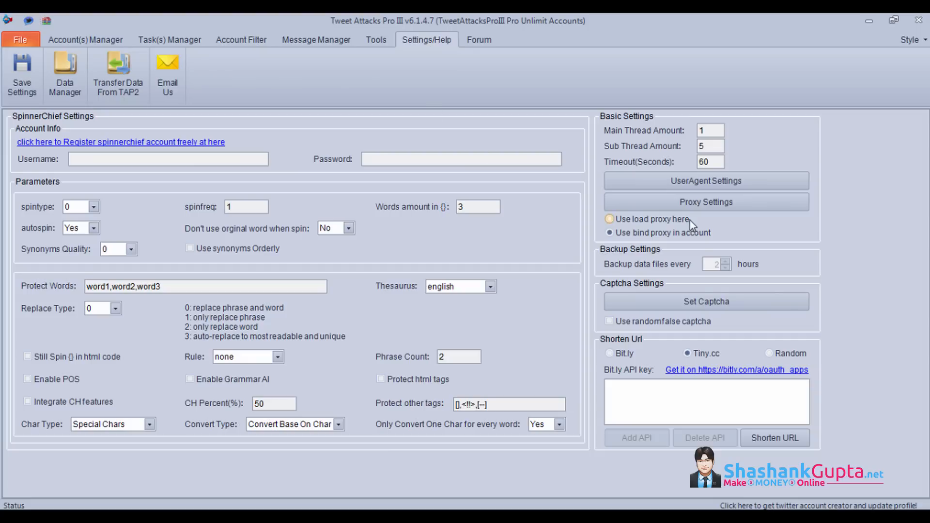
click(706, 201)
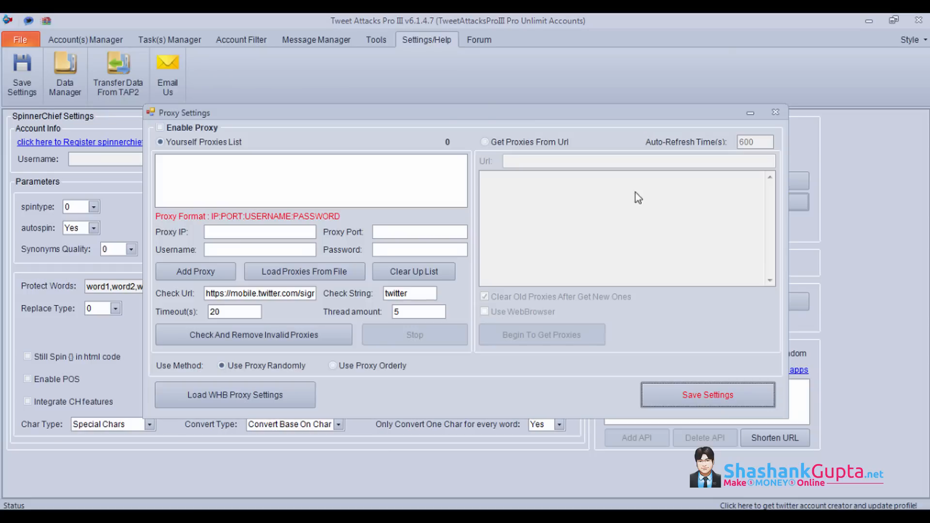
click(160, 128)
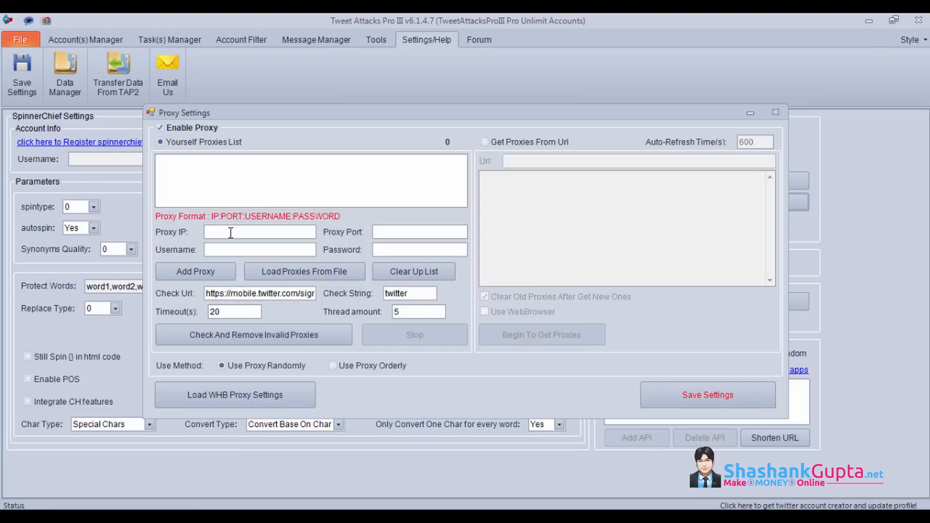
click(260, 232)
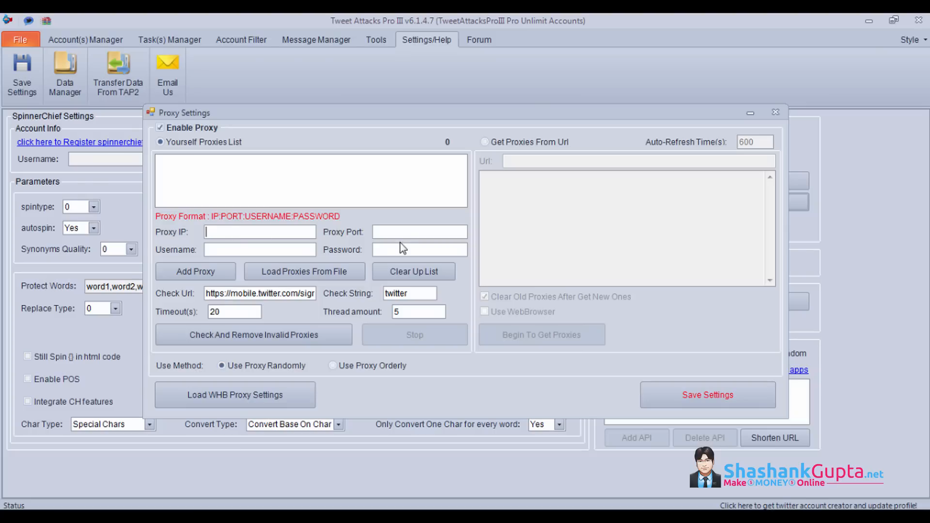
click(259, 249)
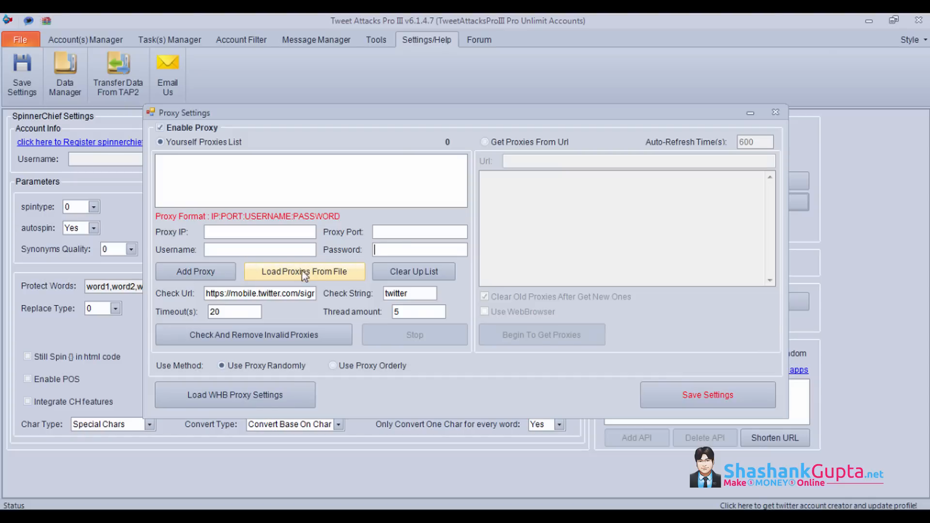
mouse_move(221, 231)
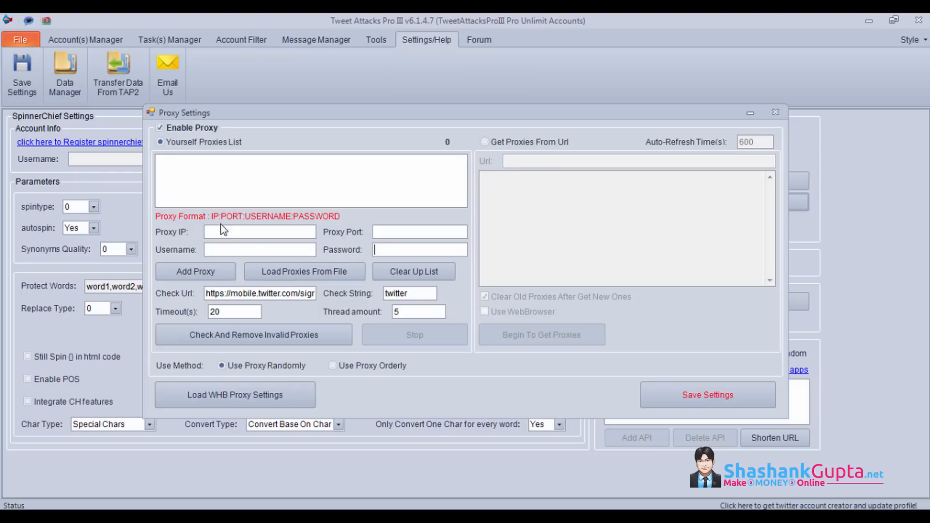
mouse_move(284, 228)
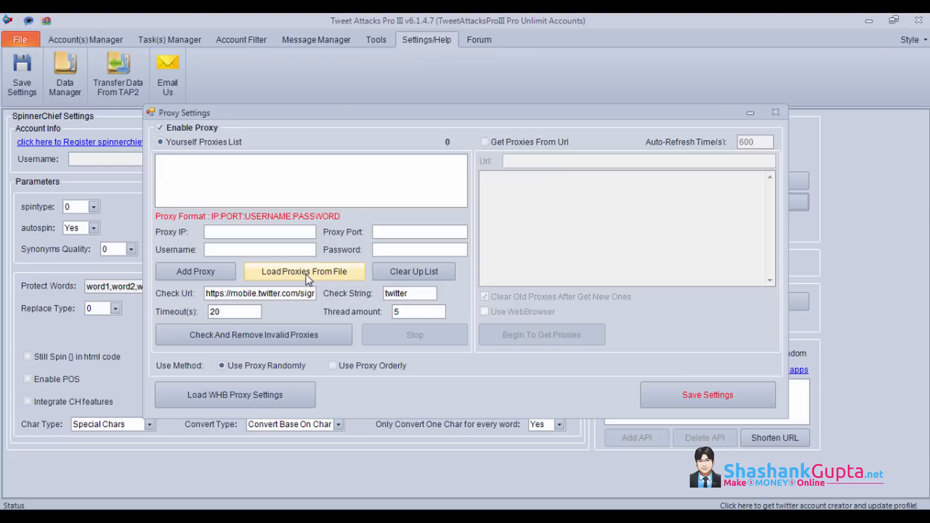
- Load the five proxies from proxies.txt and save the proxy settings
click(304, 271)
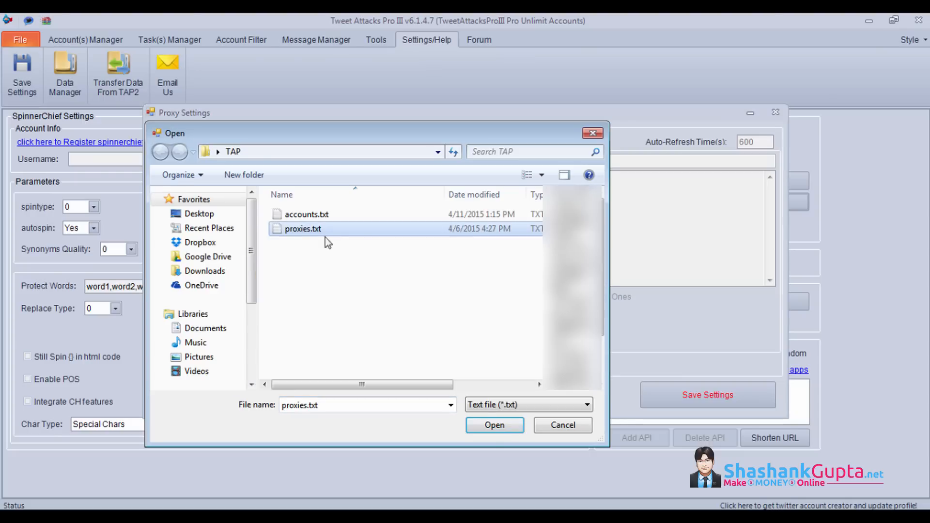
click(494, 425)
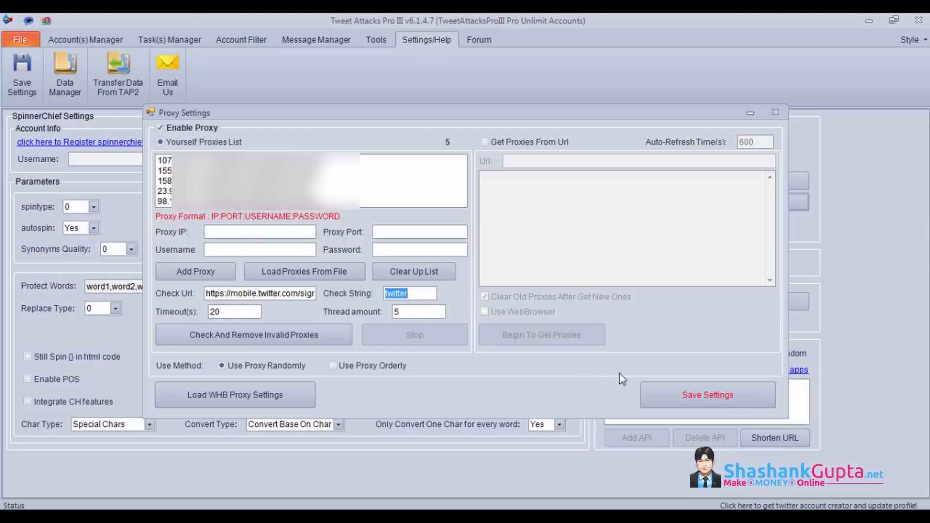
click(706, 394)
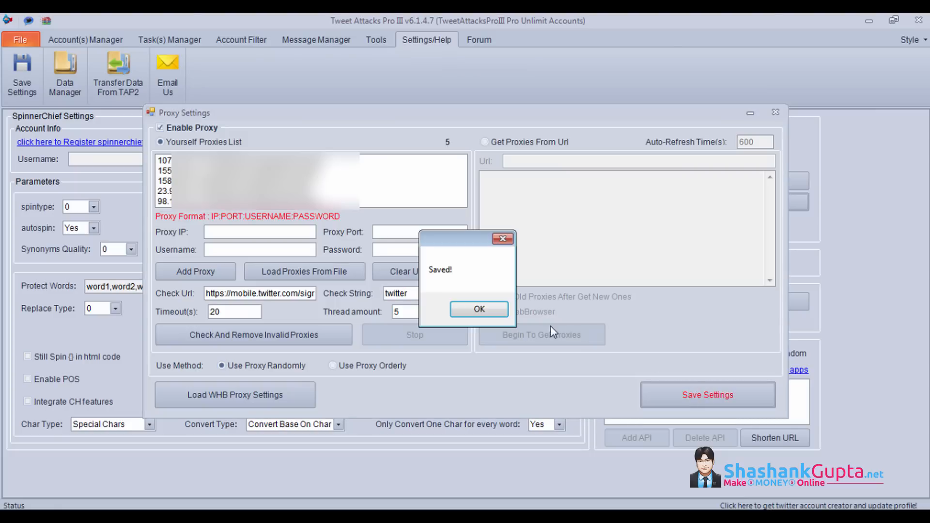
click(478, 309)
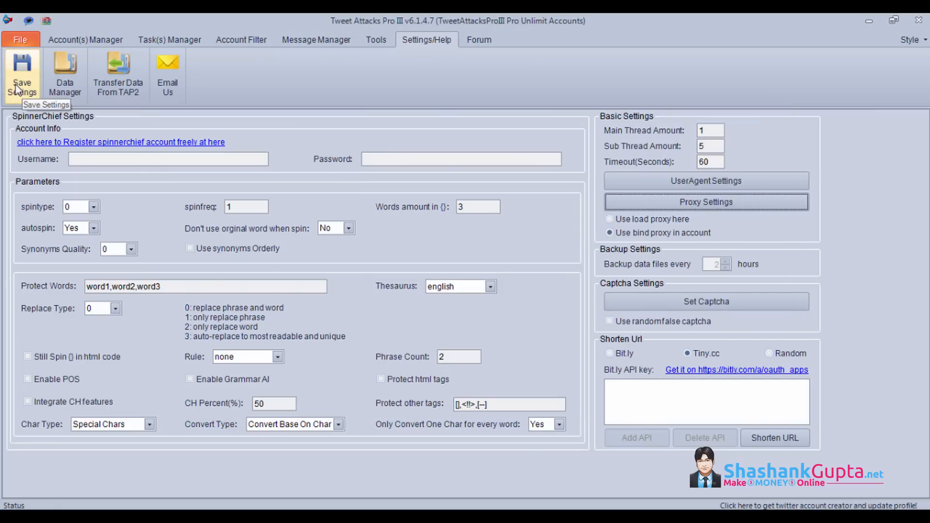
- Save the general program settings from the toolbar and confirm
click(21, 75)
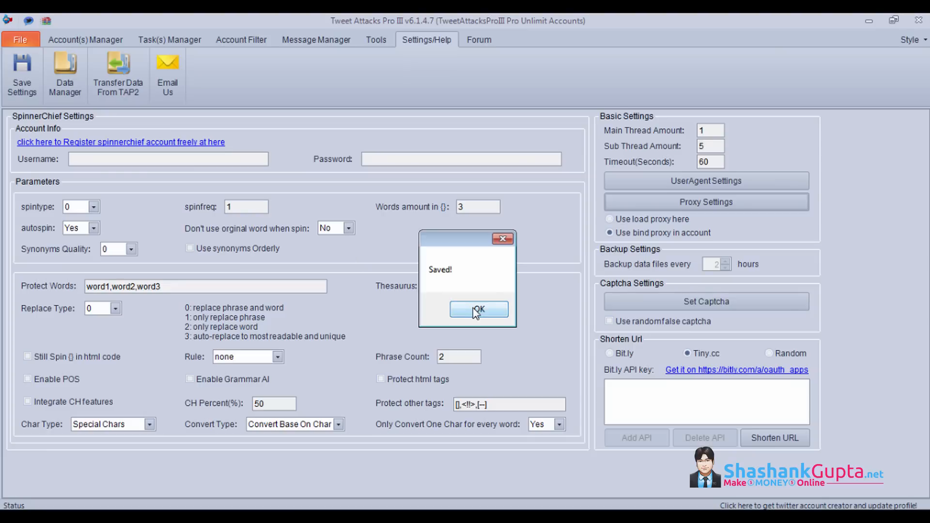
click(478, 309)
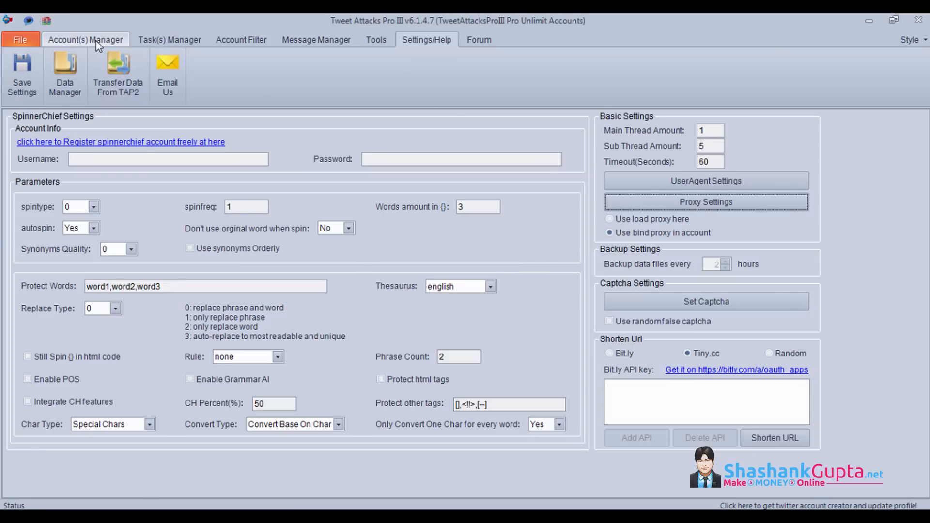
- In Bind Proxy, select all SEO accounts and all five proxies with Loop enabled
click(85, 40)
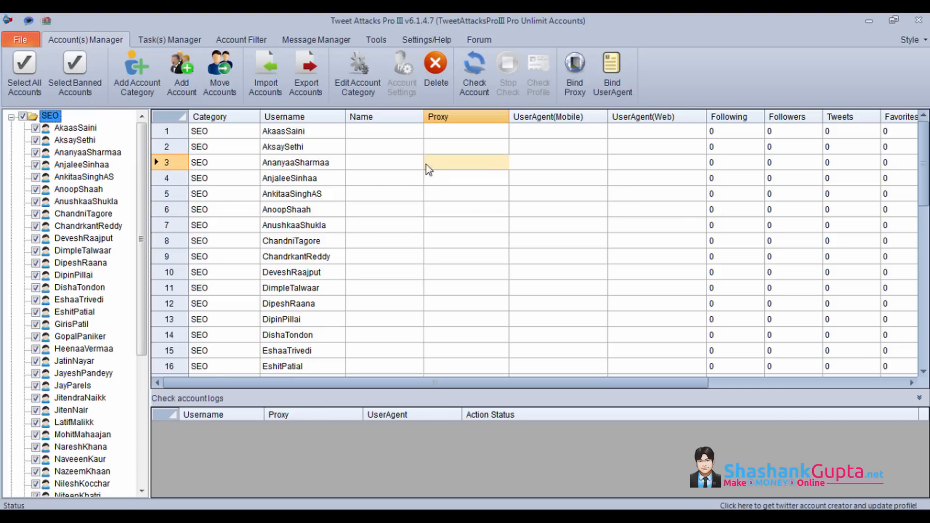
mouse_move(584, 135)
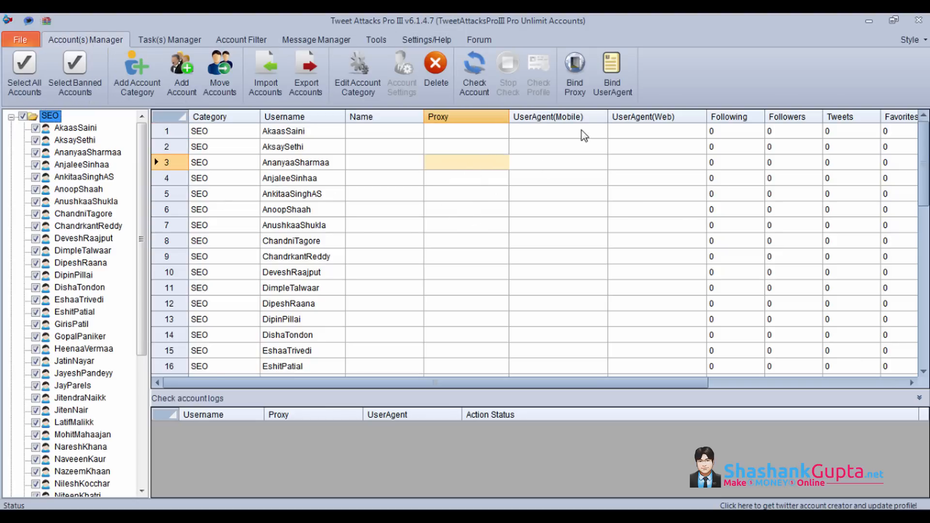
click(572, 71)
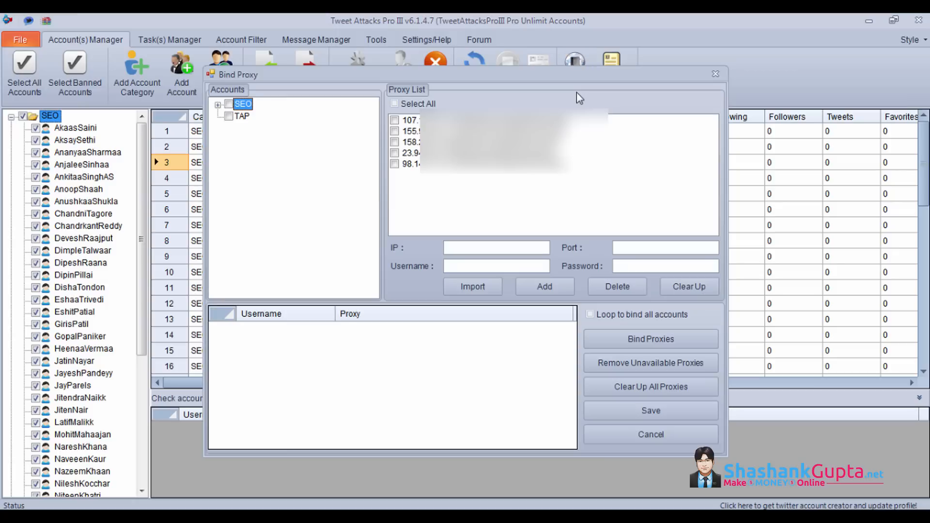
click(219, 103)
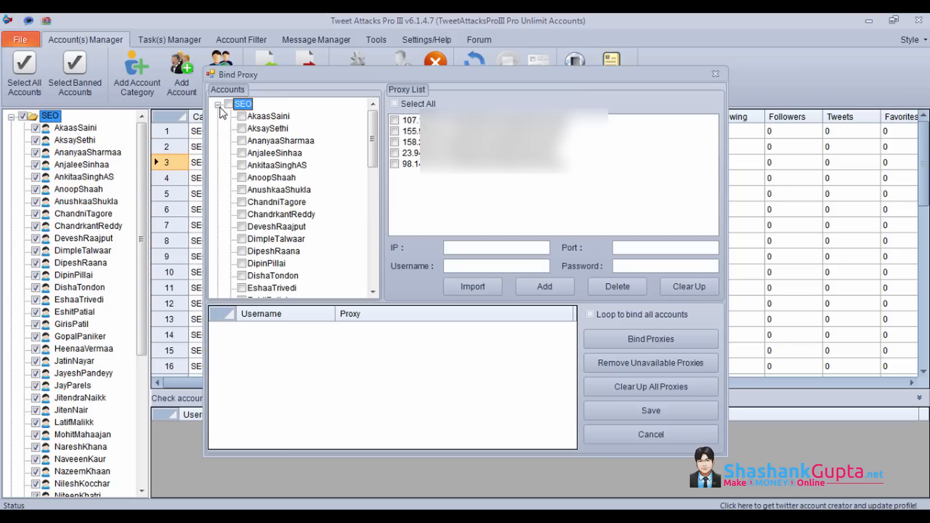
click(228, 104)
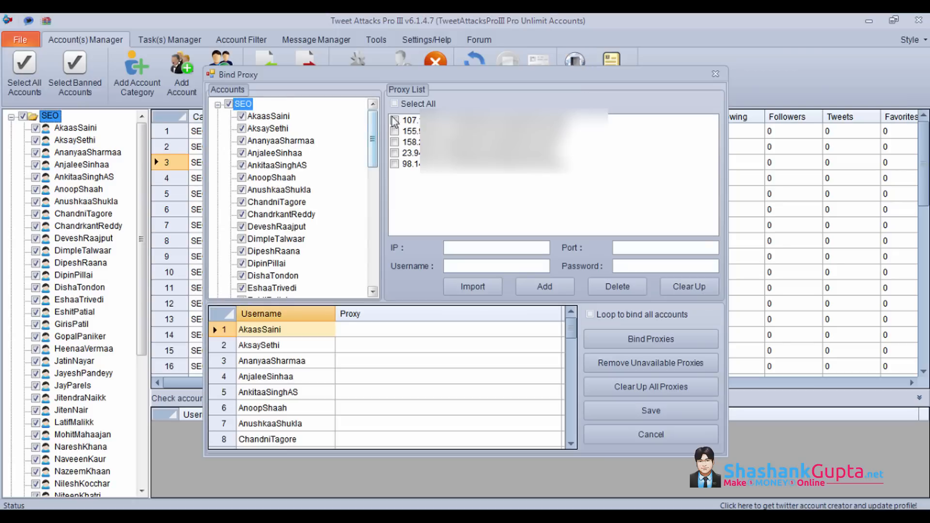
click(395, 103)
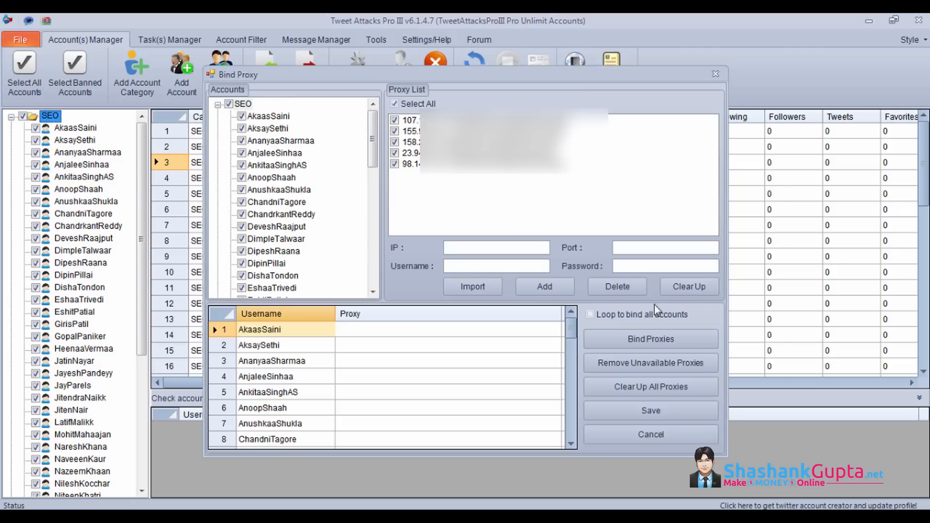
click(590, 314)
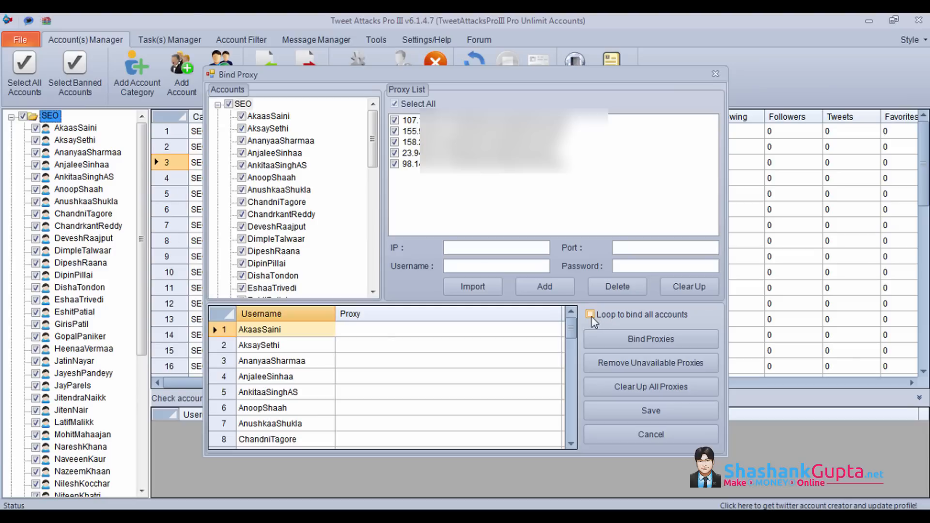
click(589, 313)
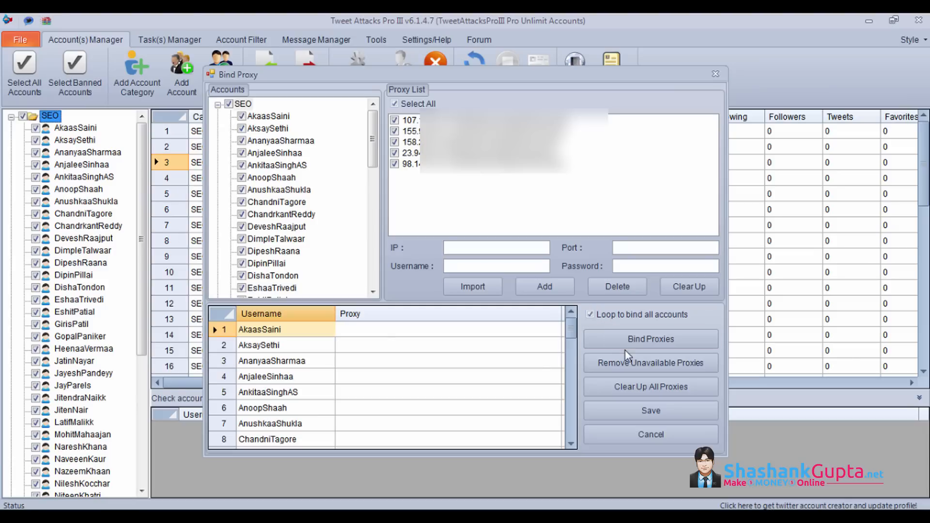
- Bind the proxies to the accounts, save the bindings and close the dialog
click(649, 339)
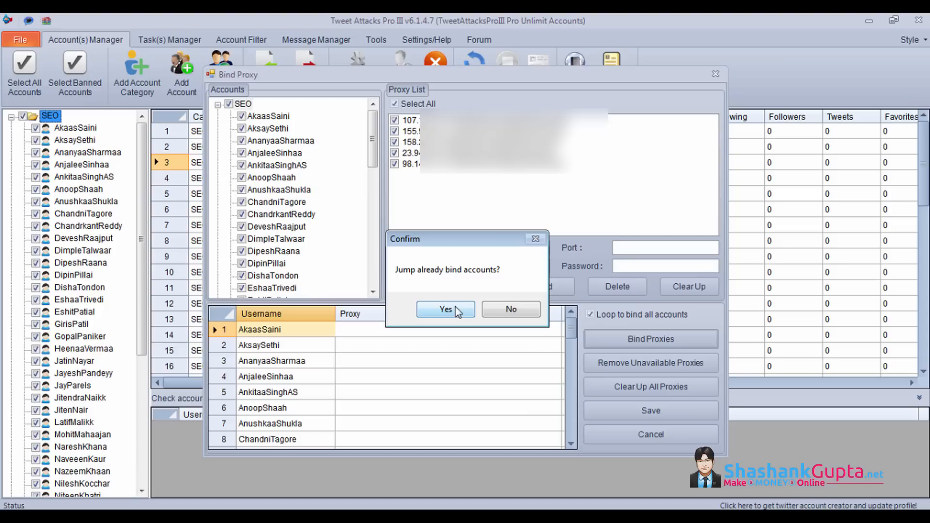
click(444, 309)
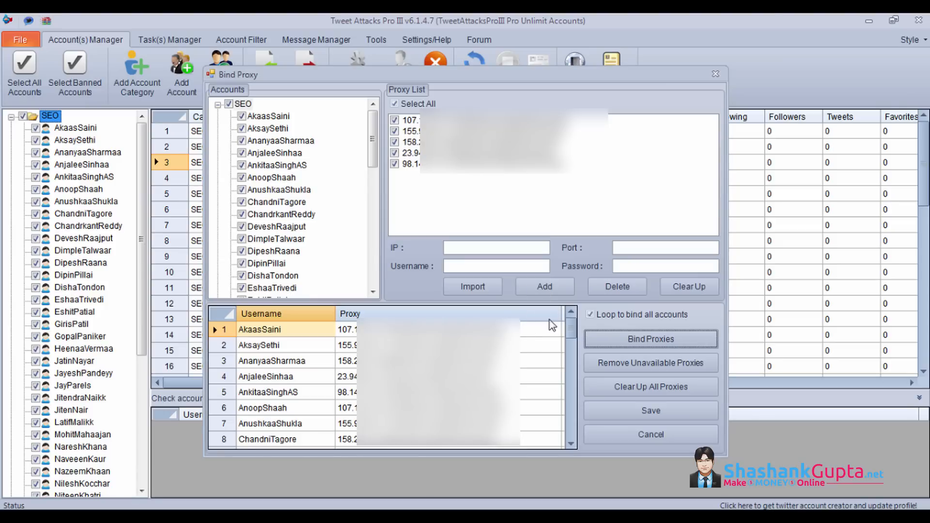
scroll(down, 3)
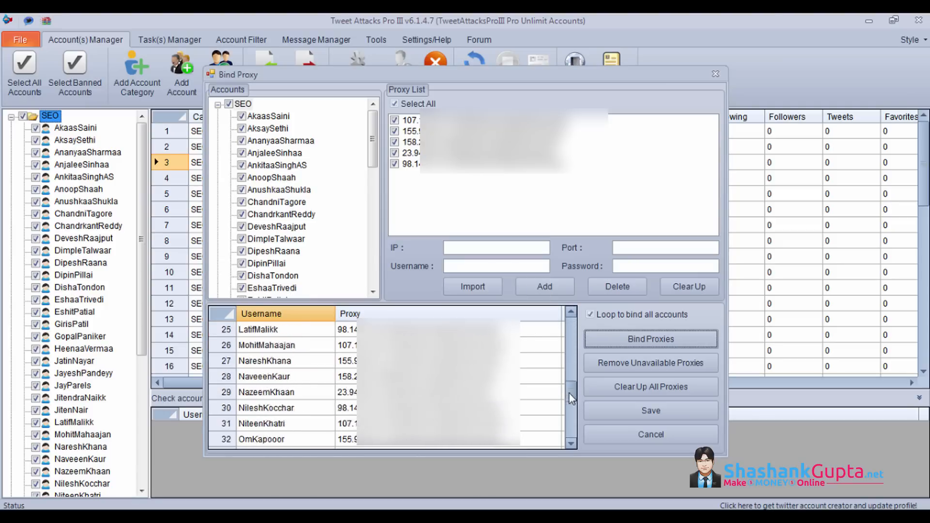
scroll(down, 3)
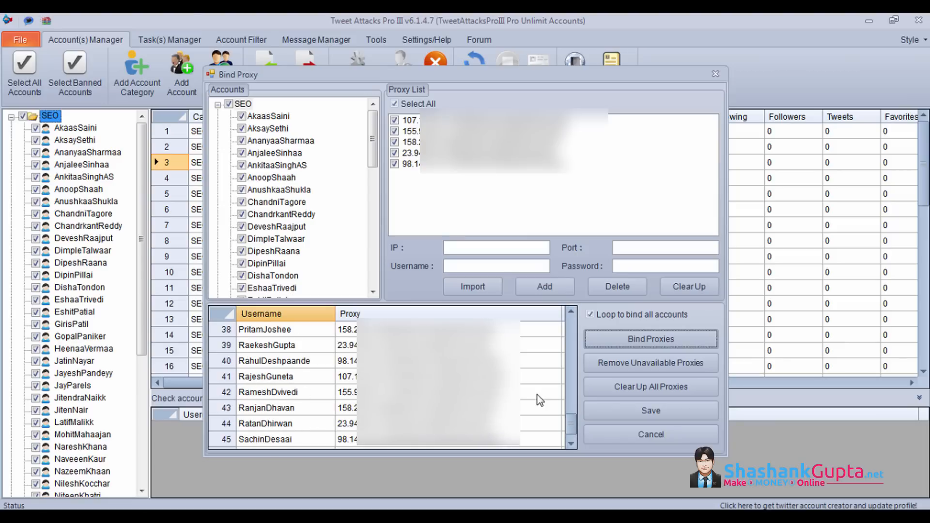
click(649, 411)
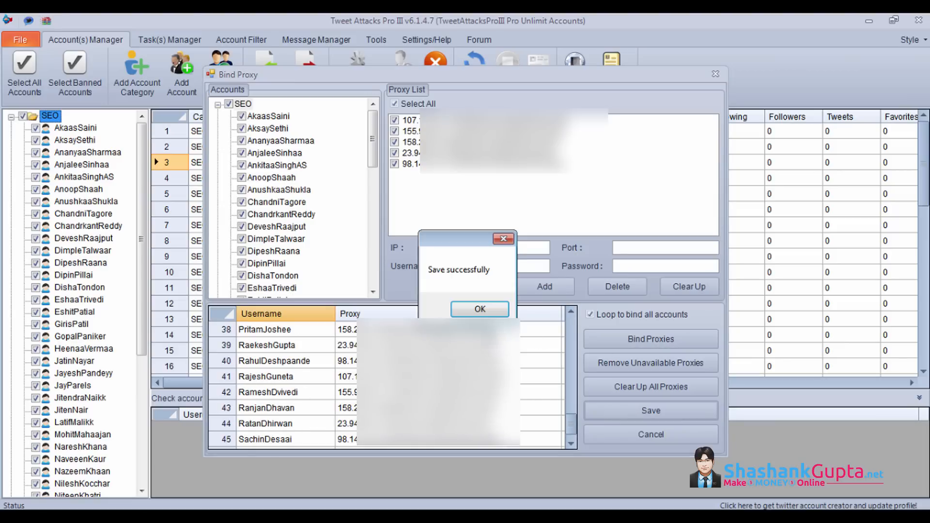
click(479, 309)
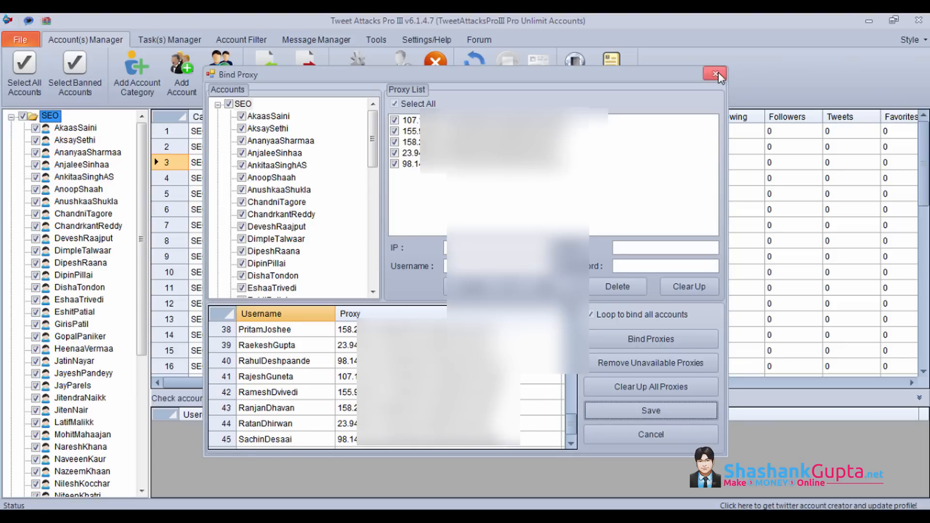
click(717, 74)
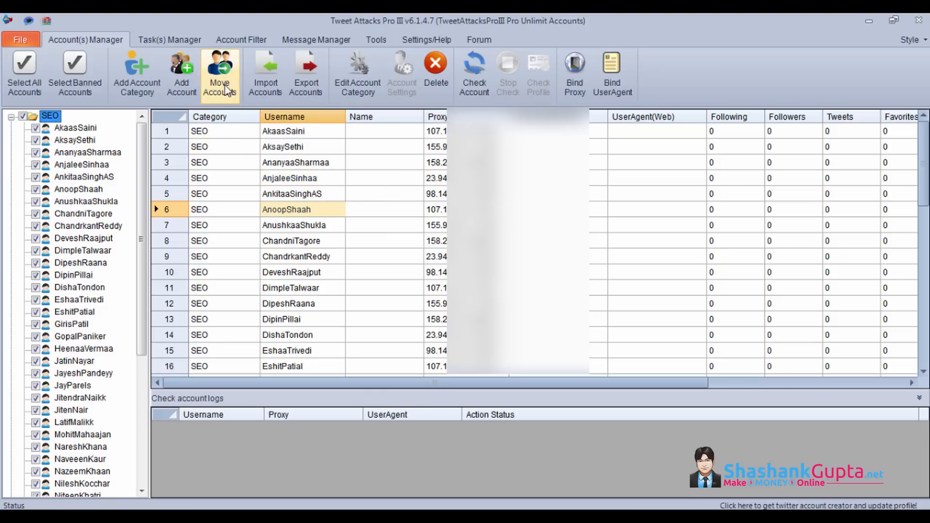
- Start Move Accounts and choose TAP as the destination category
click(220, 71)
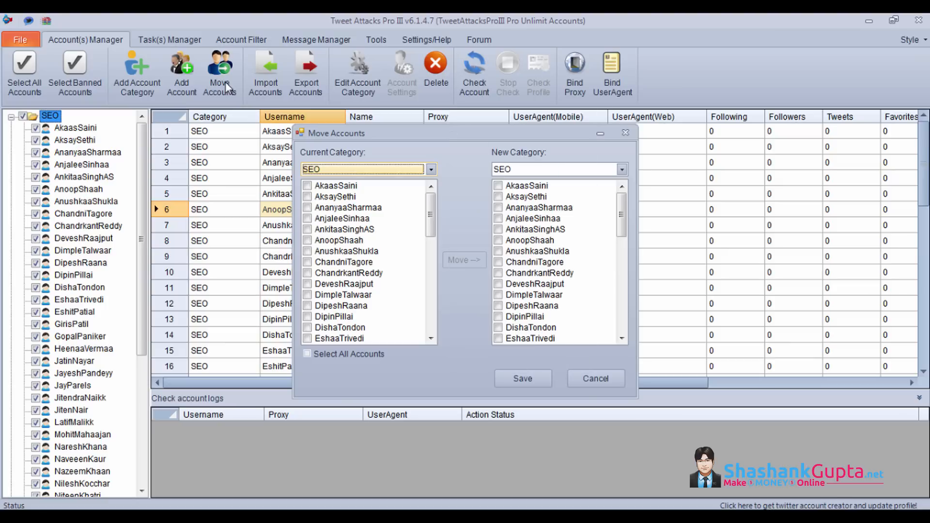
mouse_move(588, 176)
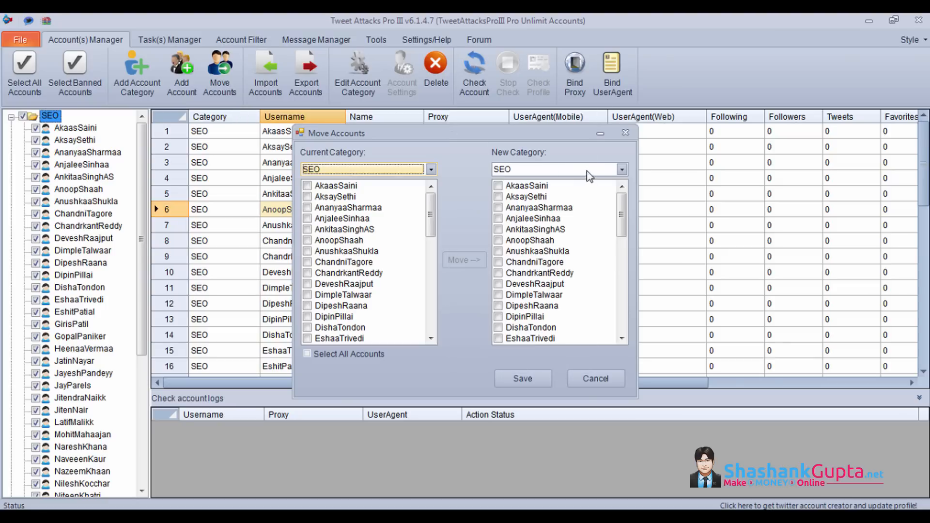
click(621, 168)
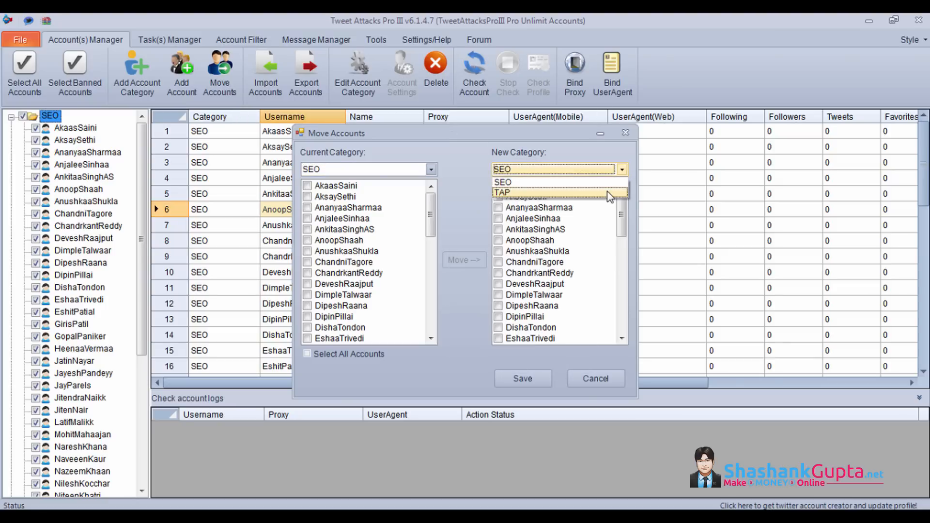
click(502, 192)
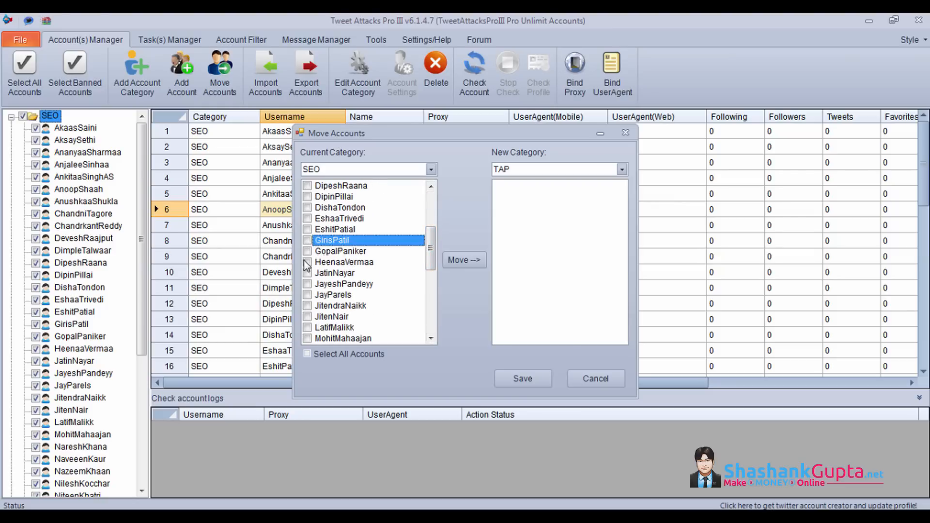
click(335, 273)
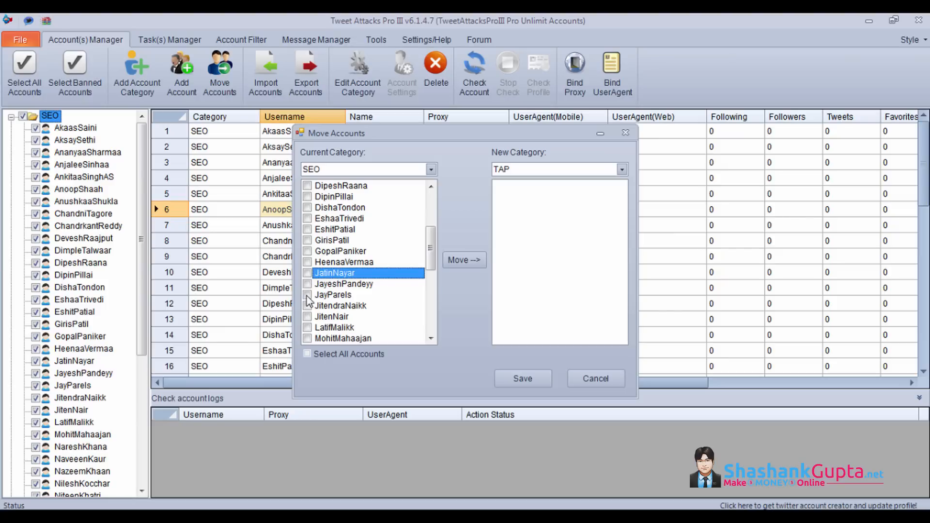
click(307, 294)
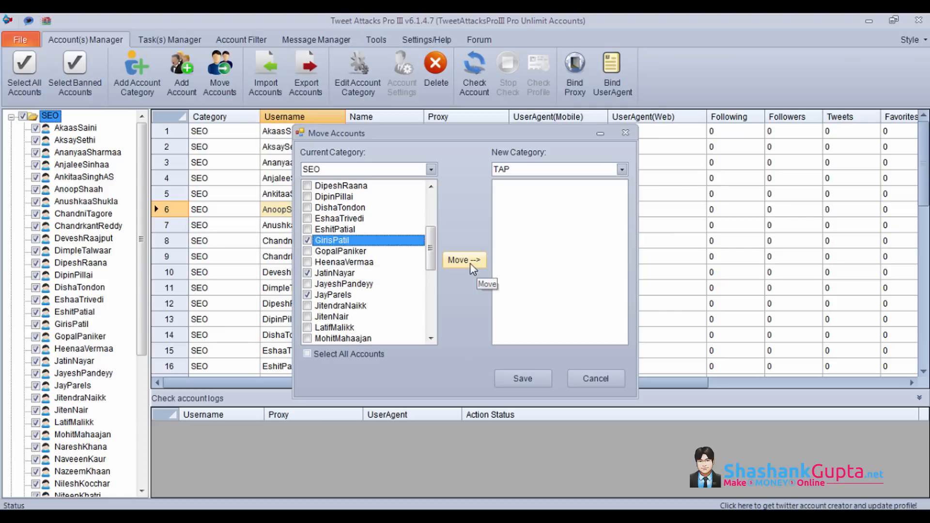
click(464, 260)
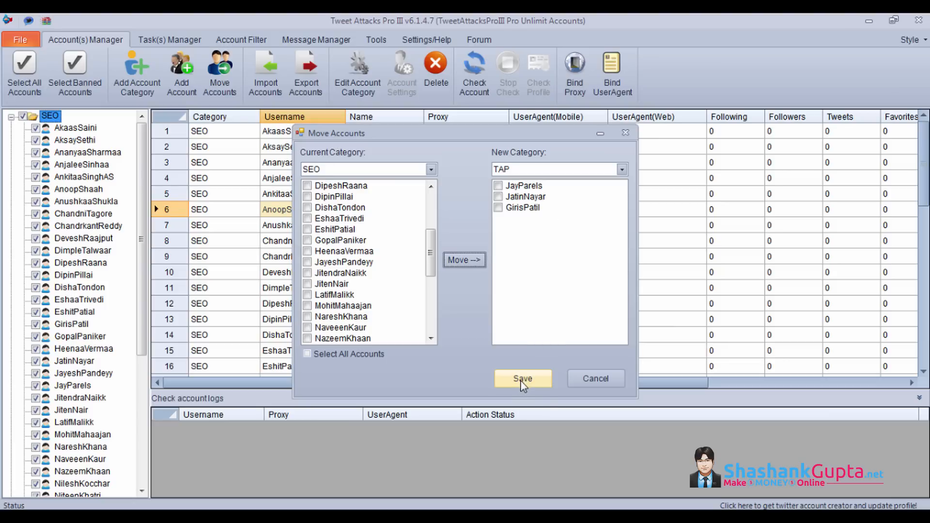
mouse_move(522, 383)
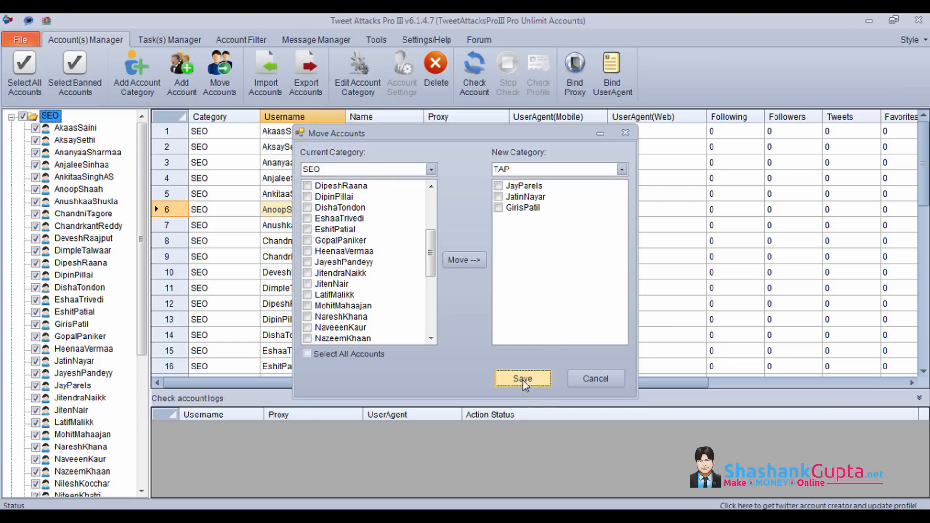
click(522, 379)
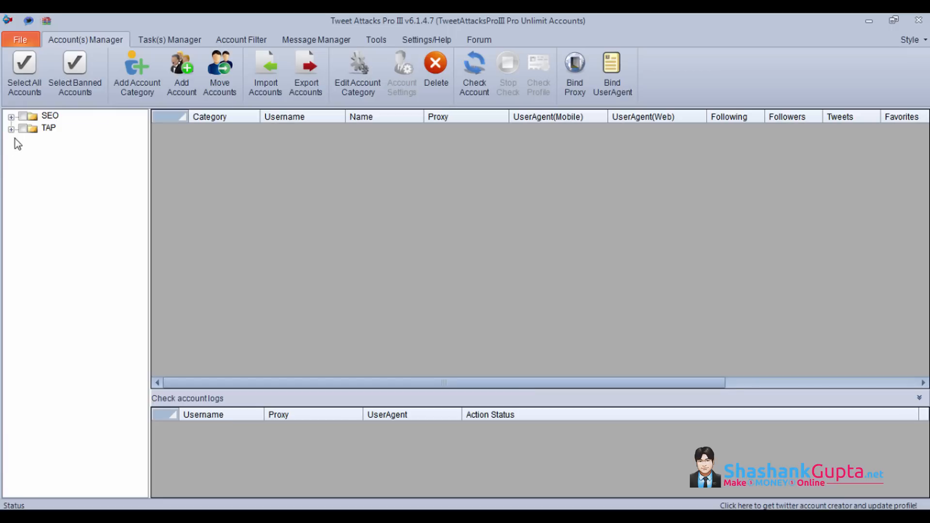
click(12, 128)
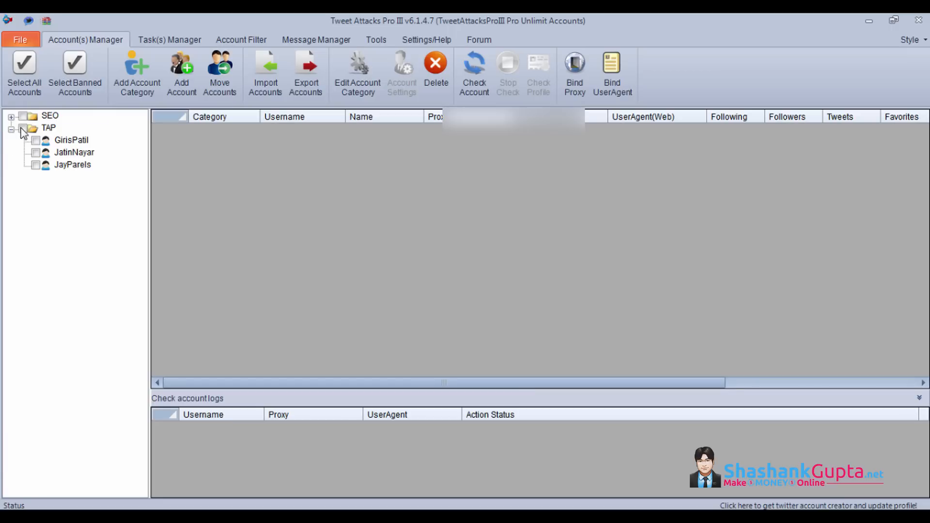
click(48, 128)
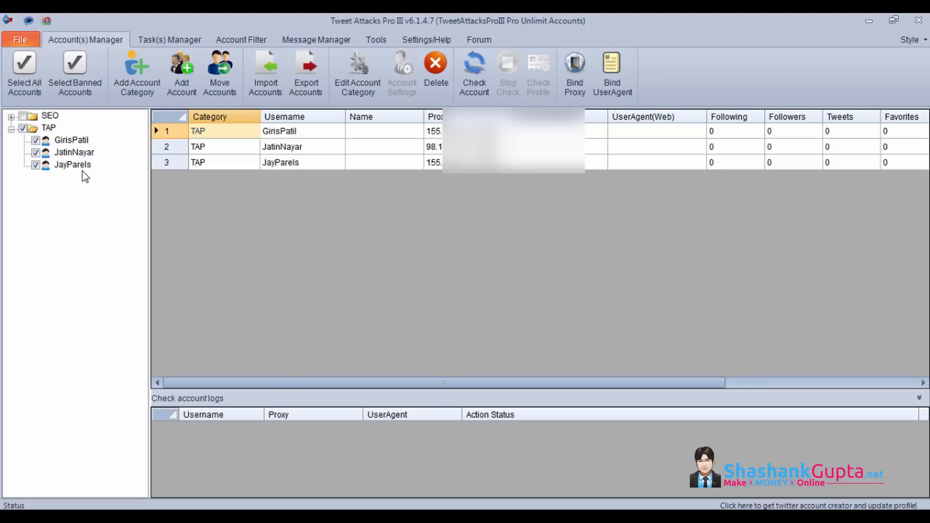
click(73, 152)
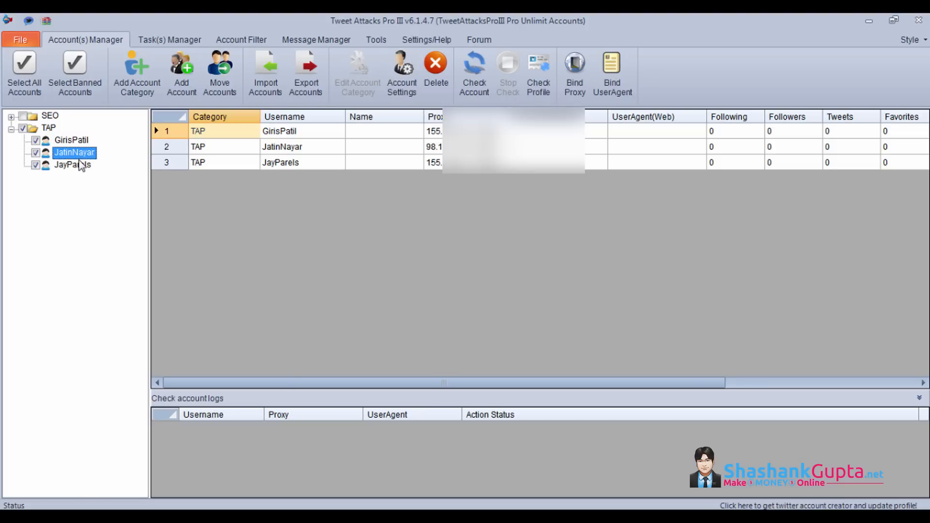
click(73, 165)
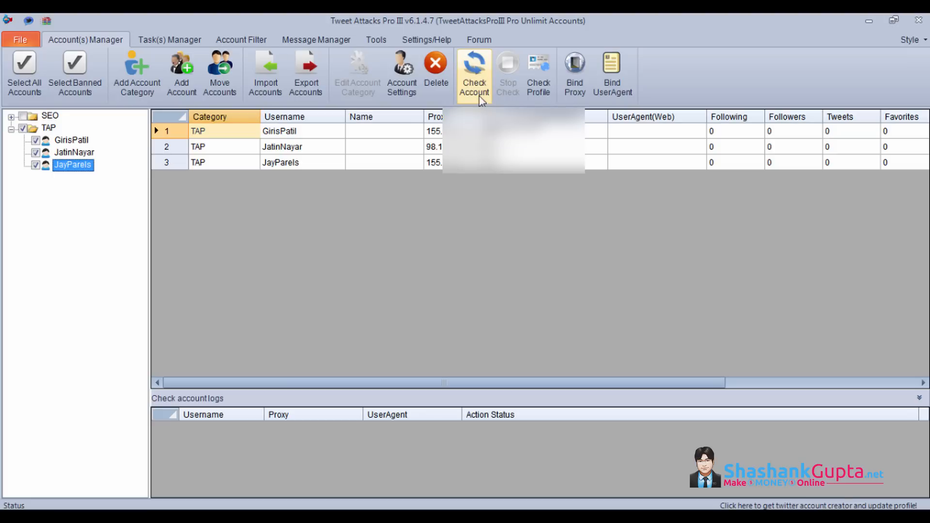
- Run a Check Account with Get all profile data on the three TAP accounts
click(473, 71)
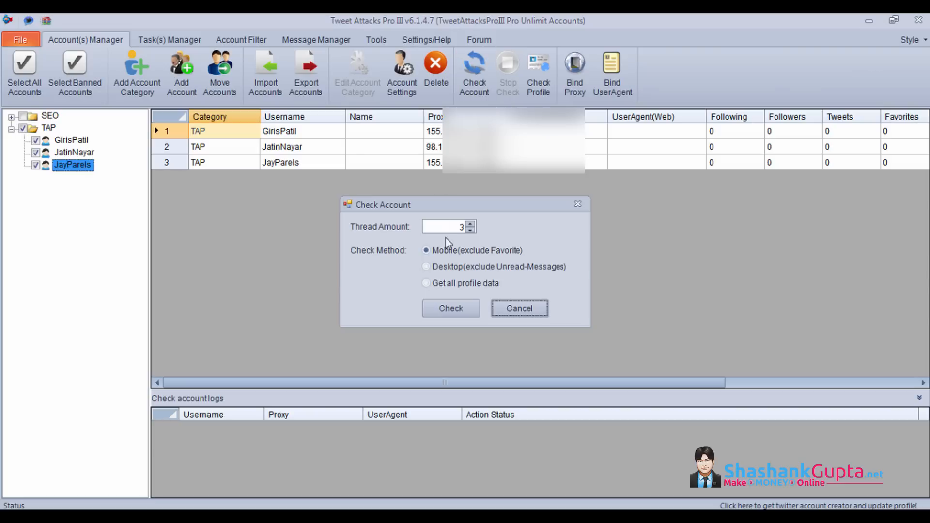
click(427, 283)
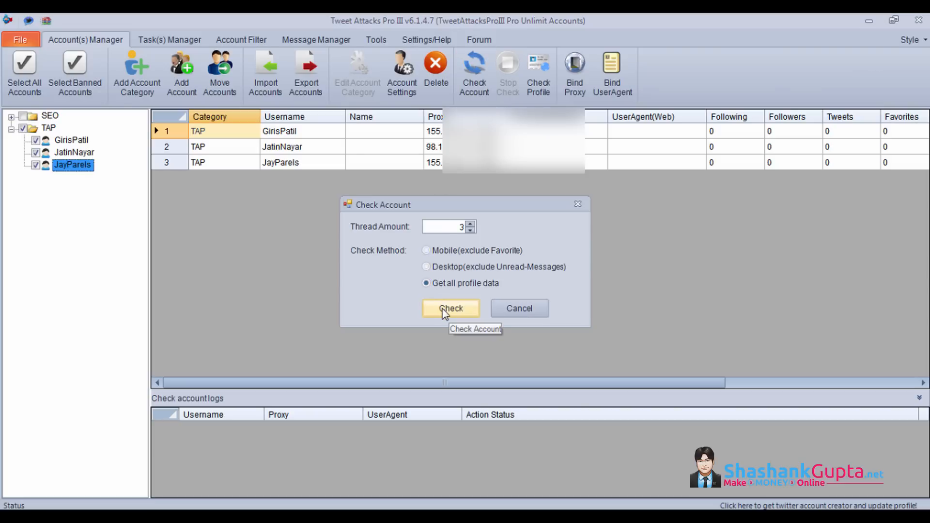
click(450, 308)
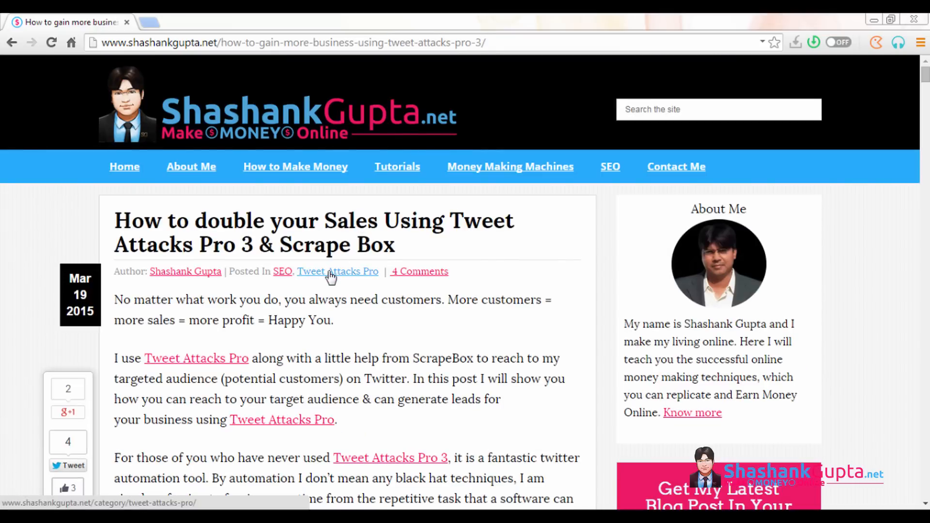
- Return from Chrome to the account manager showing fetched names, followers and tweet counts
click(337, 271)
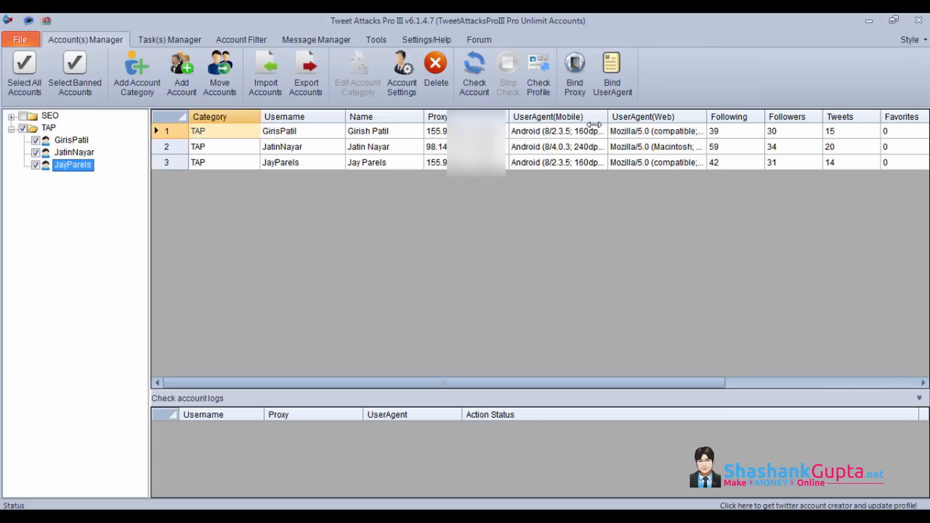
mouse_move(360, 148)
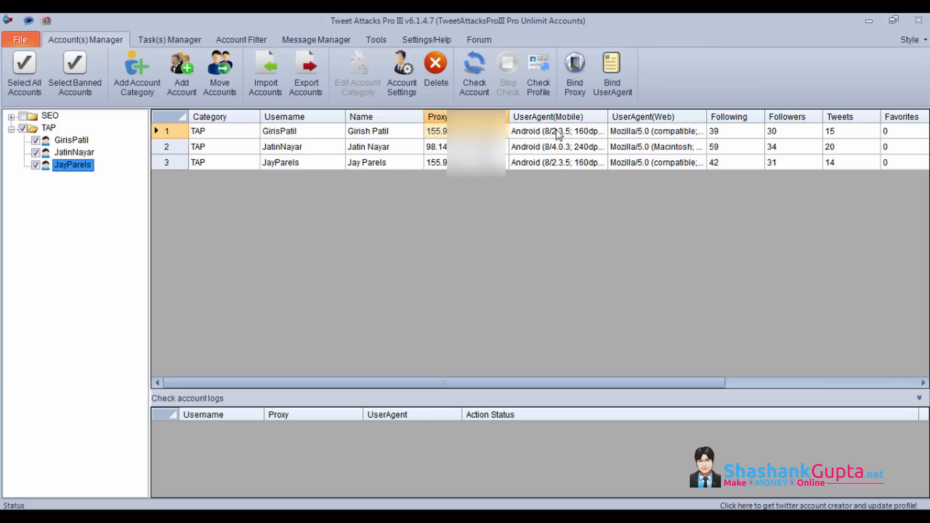
mouse_move(382, 146)
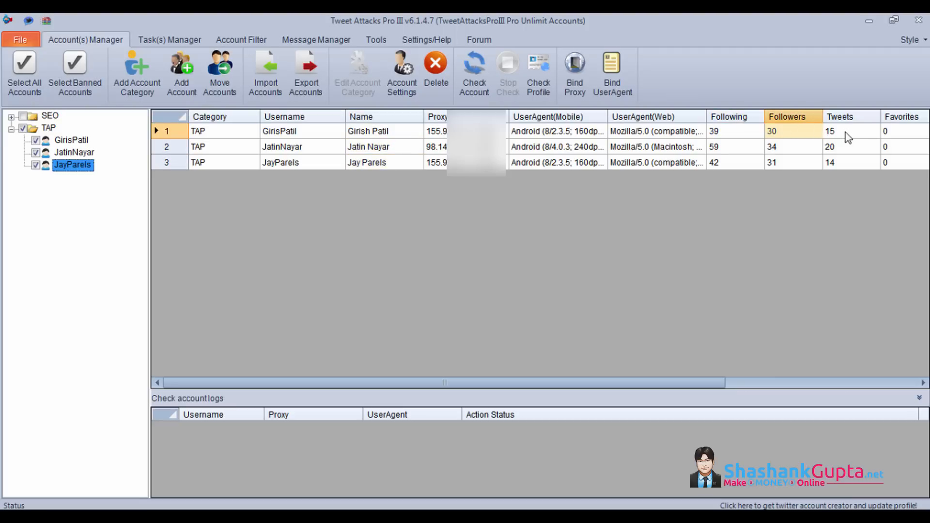
click(830, 146)
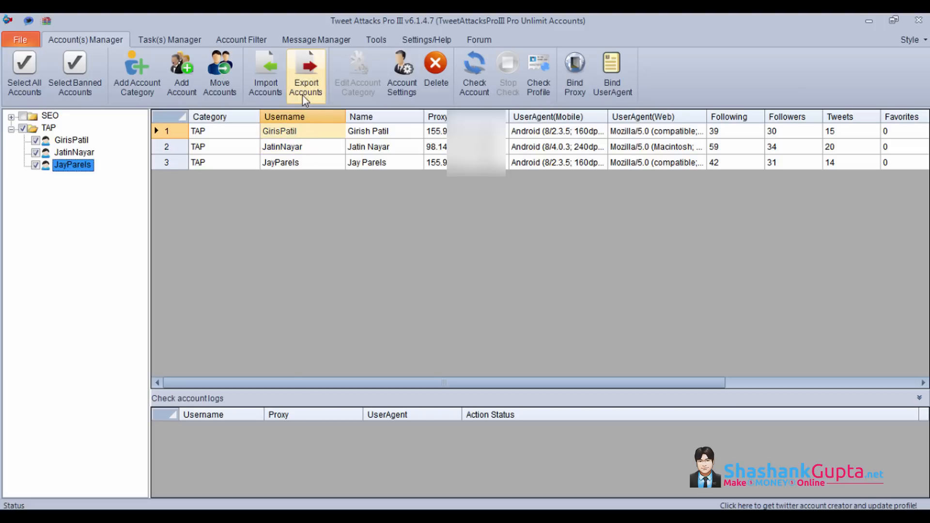
- Include Name and Proxy fields alongside password in the account export
click(306, 74)
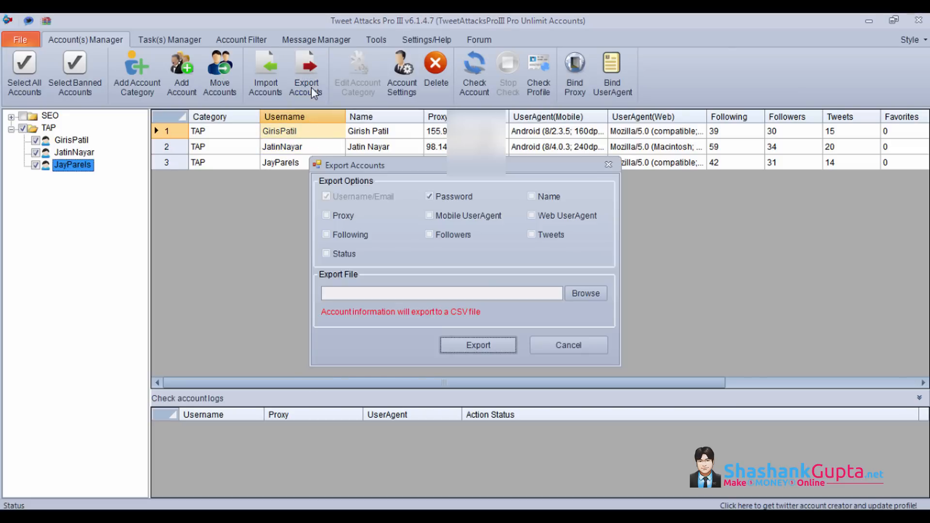
click(531, 196)
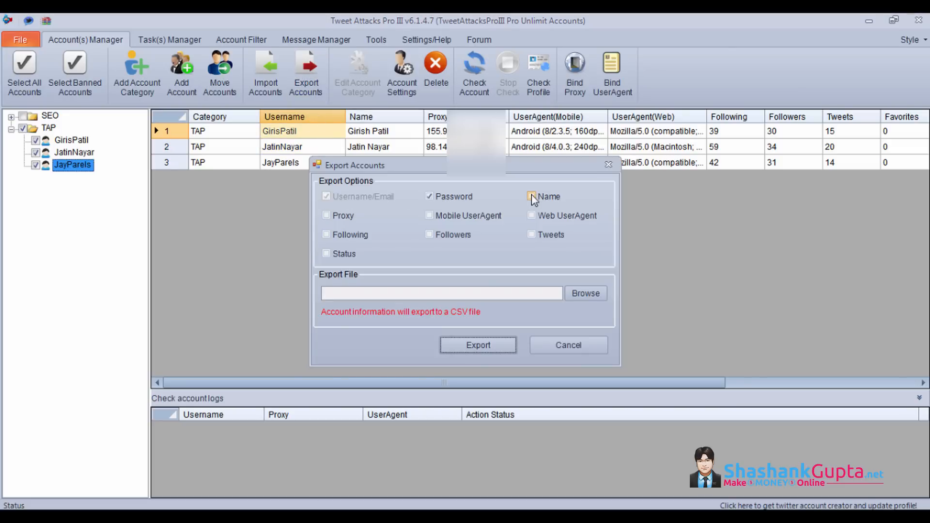
click(531, 196)
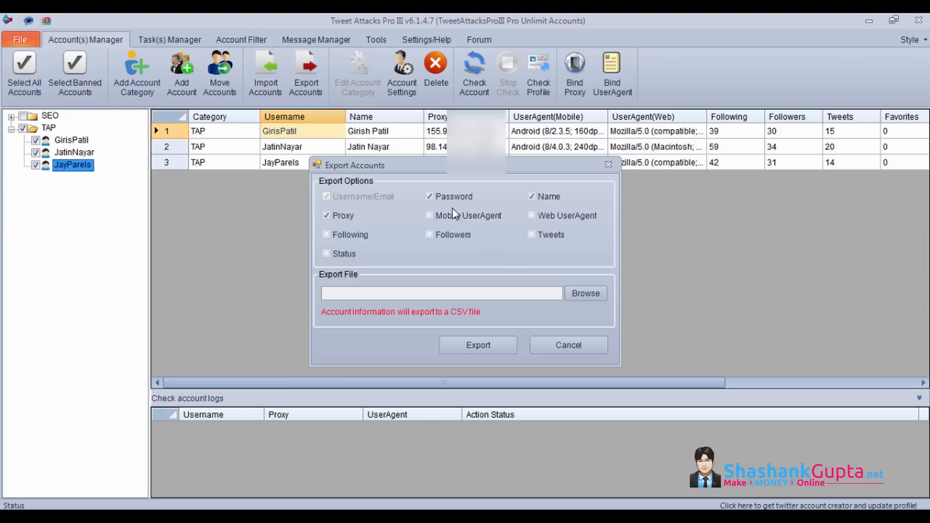
- Save the export as 'exported accounts TAP.csv' and complete the export
click(585, 293)
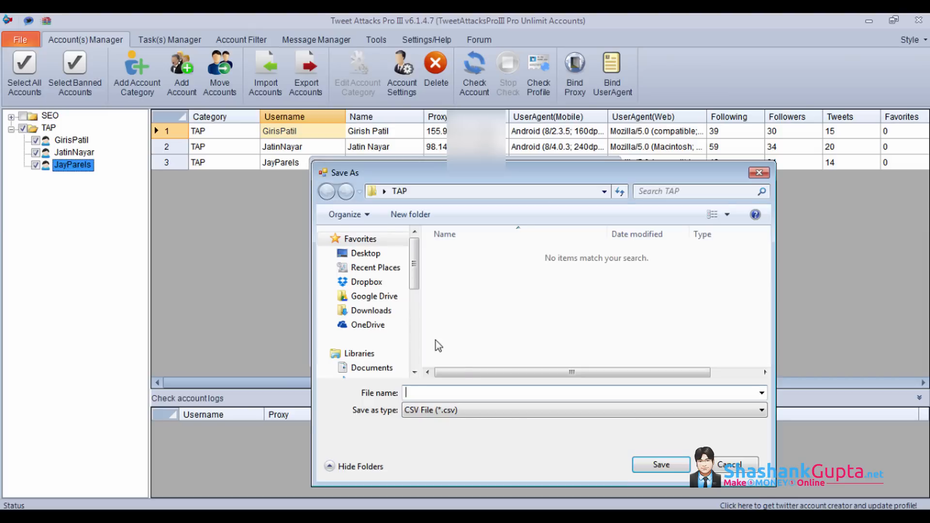
text(exported accounts TAP)
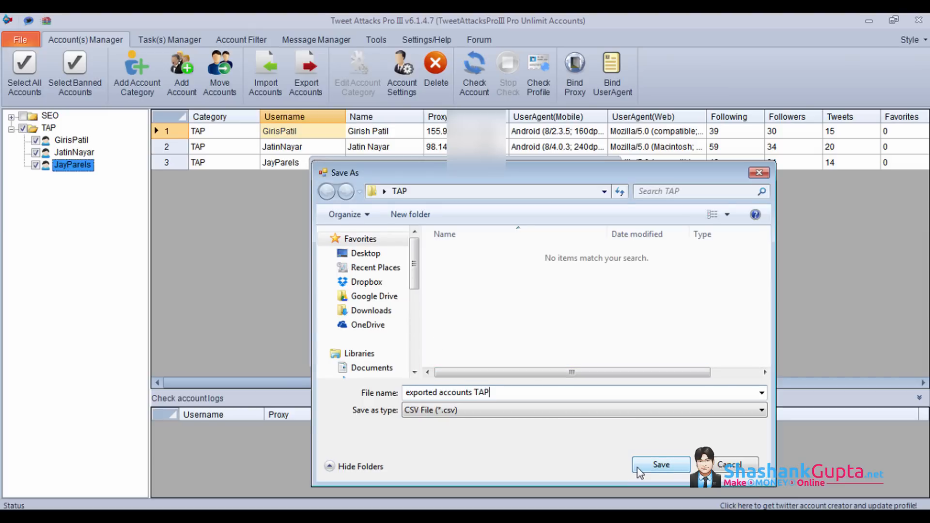
click(660, 464)
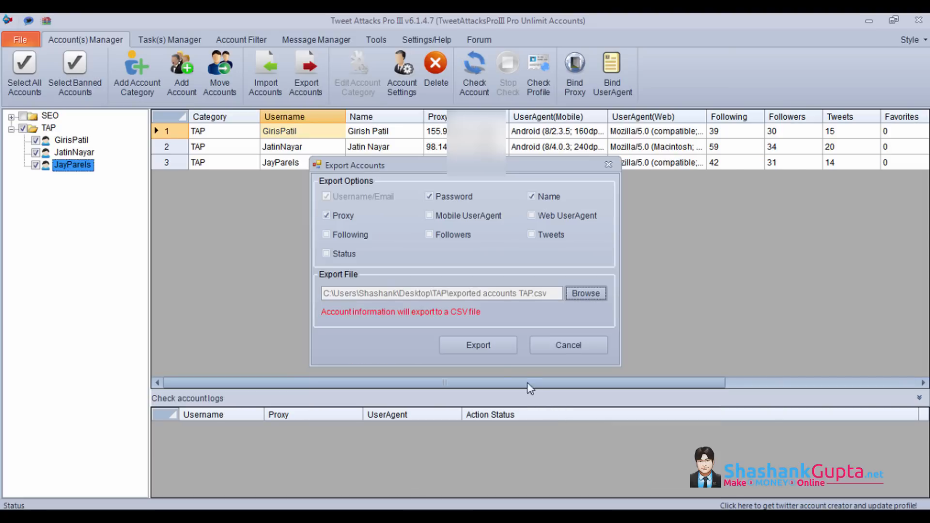
click(478, 345)
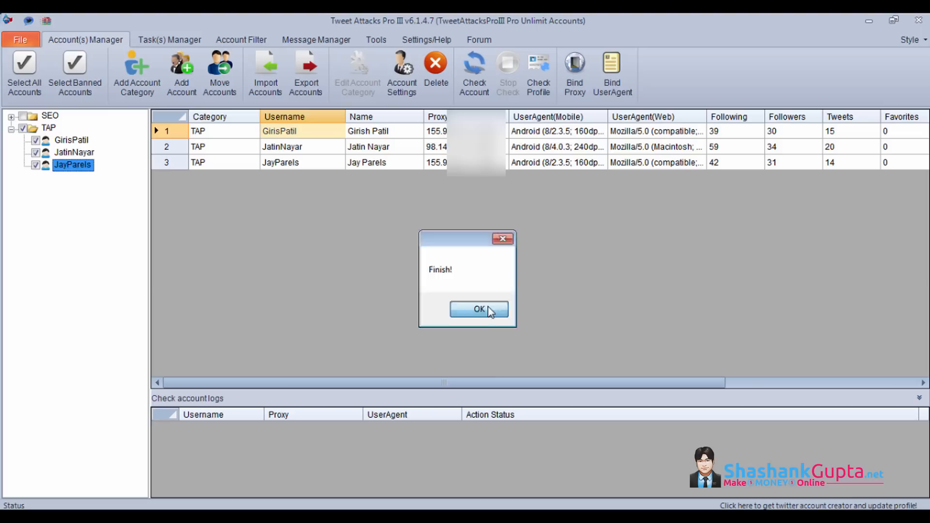
click(478, 309)
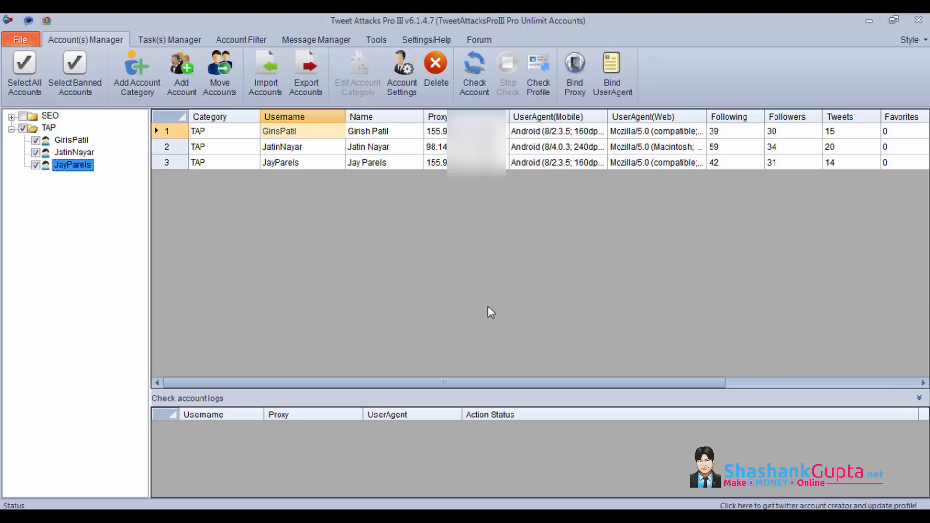
mouse_move(659, 397)
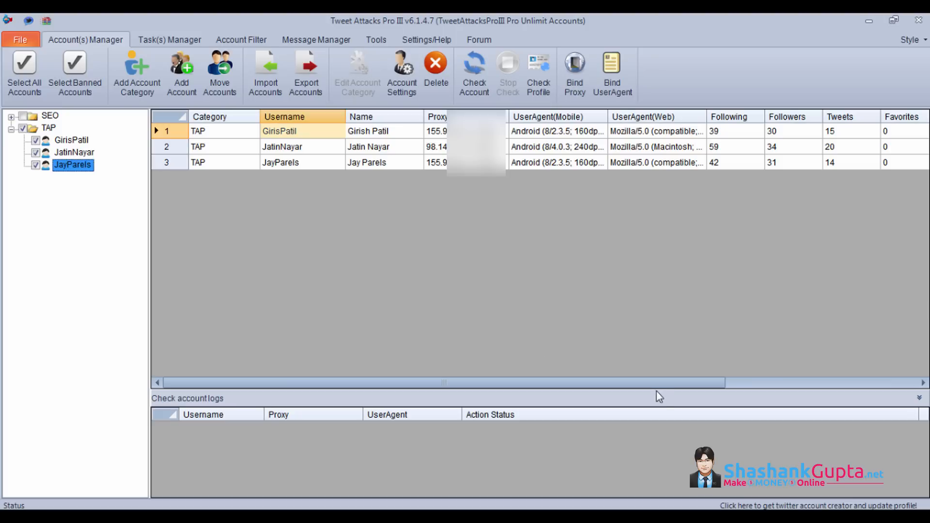